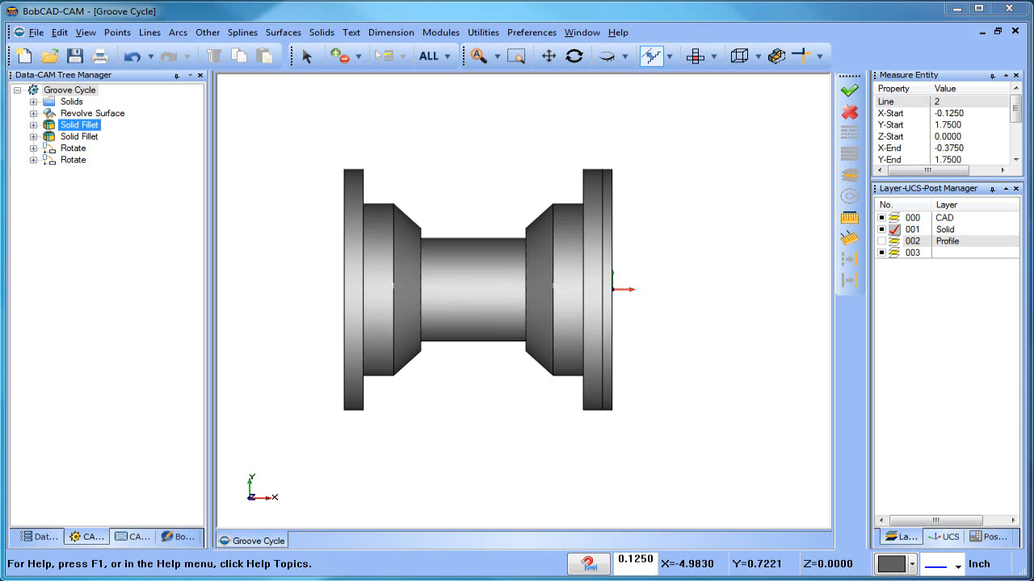
mouse_move(382, 203)
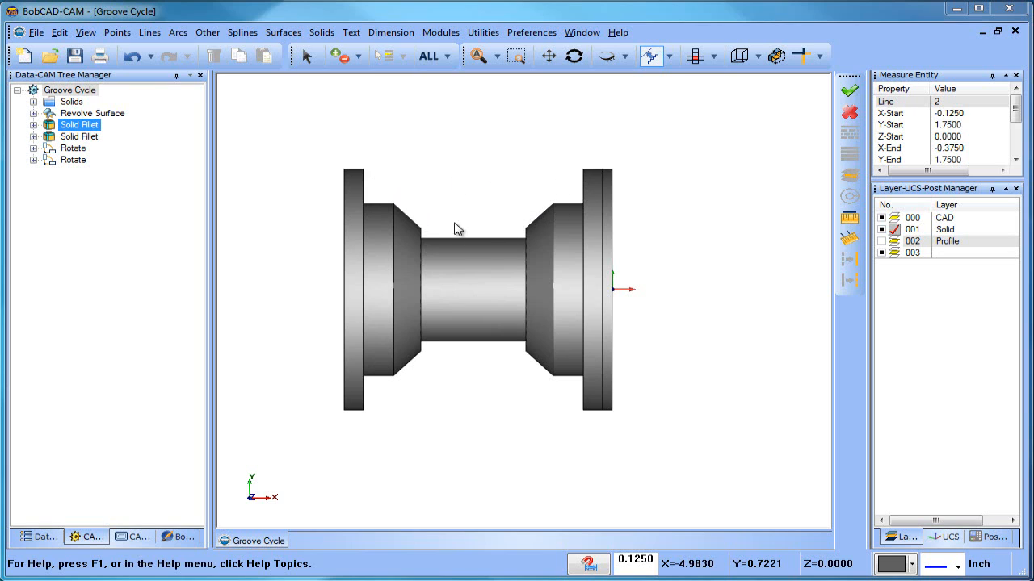
mouse_move(439, 235)
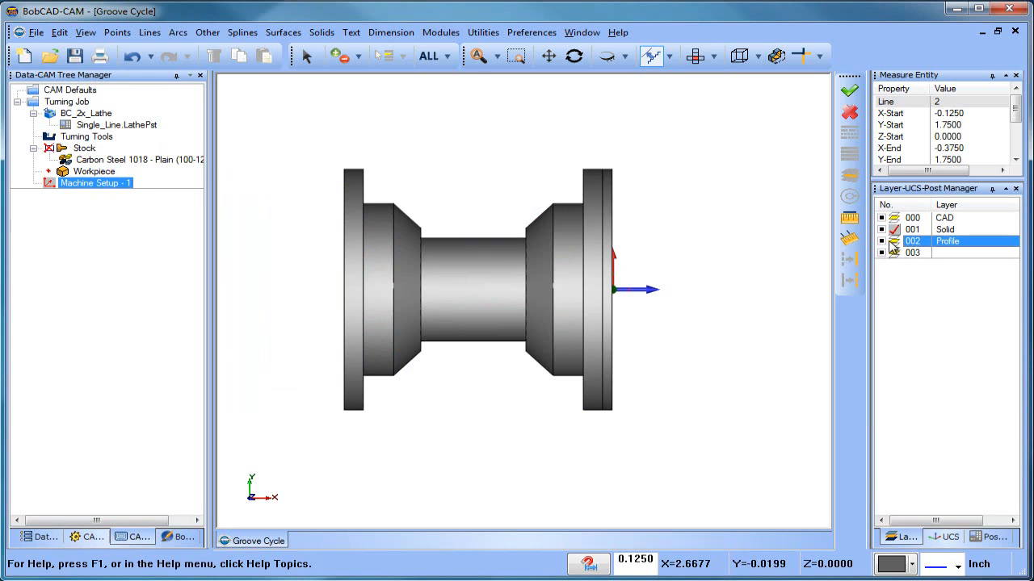
Start a new Lathe Turning feature on Machine Setup using the groove profile geometry.
left_click(893, 229)
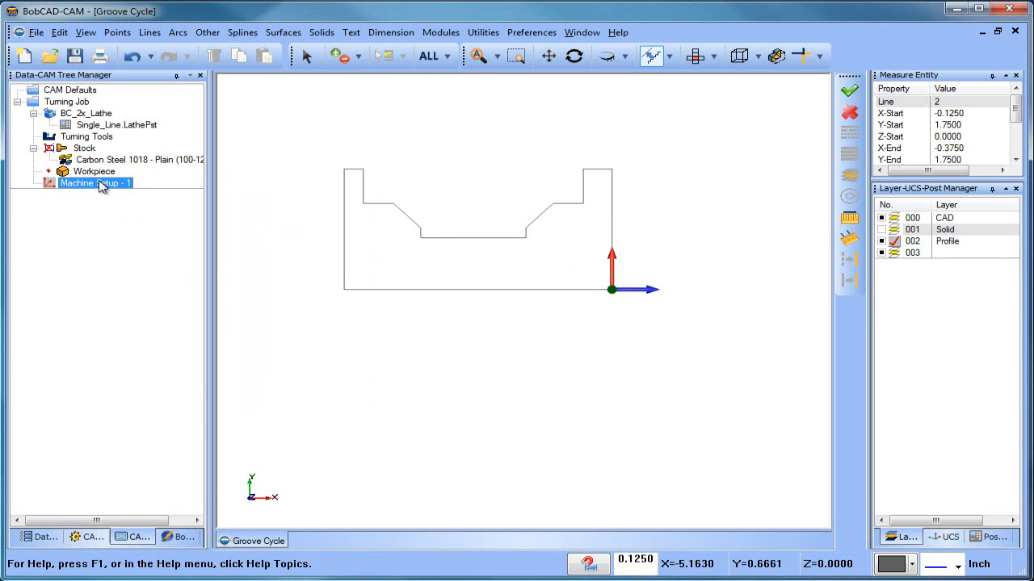
right_click(88, 182)
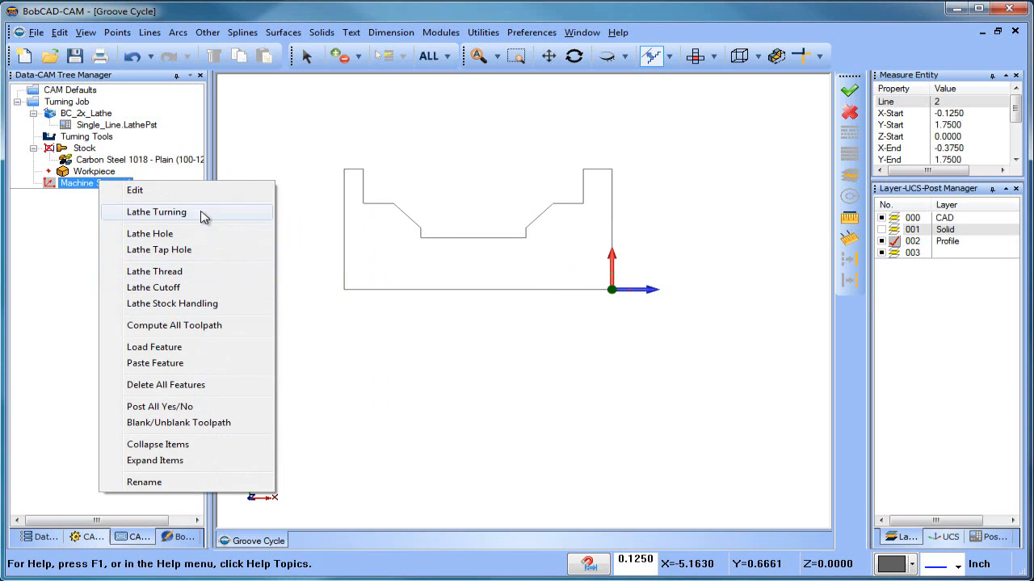
left_click(156, 211)
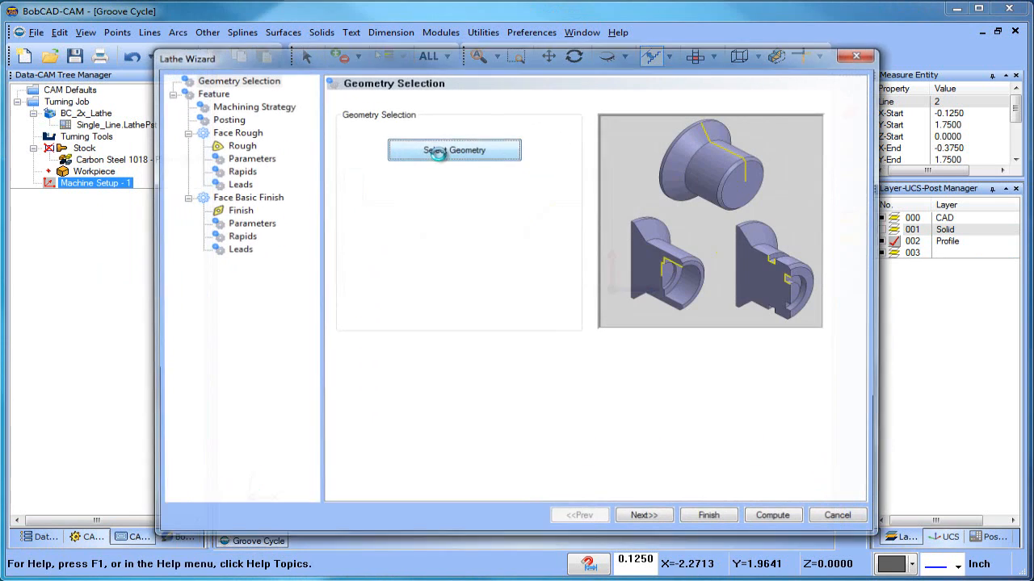
left_click(253, 107)
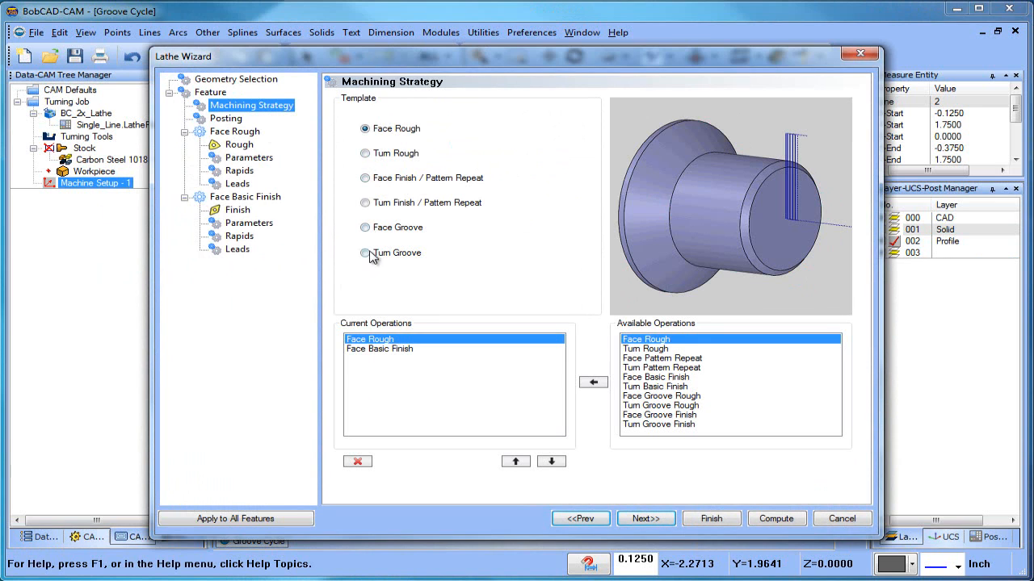
Choose the Turn Groove template and go through its Groove and Rapids settings.
left_click(364, 252)
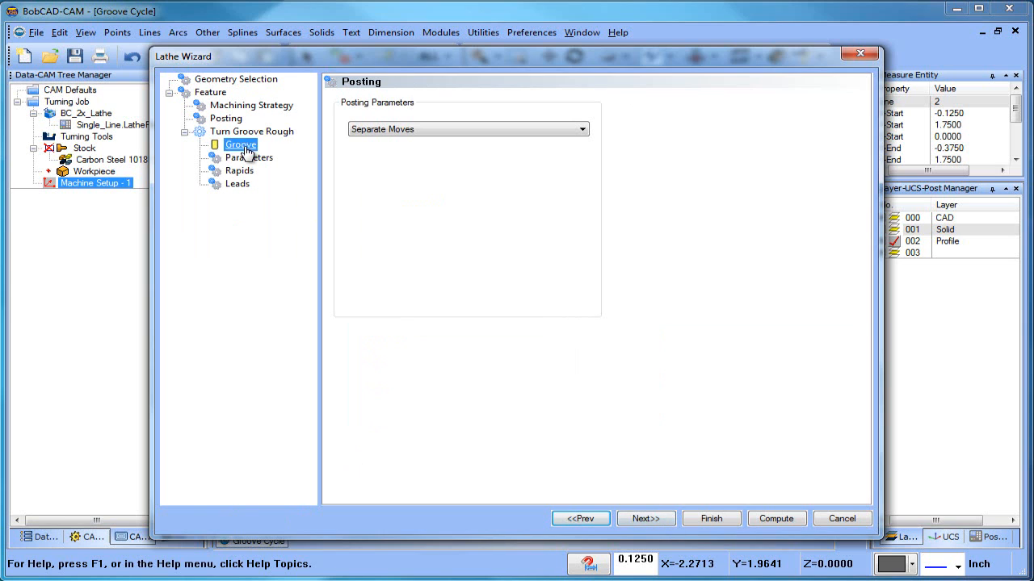
left_click(248, 157)
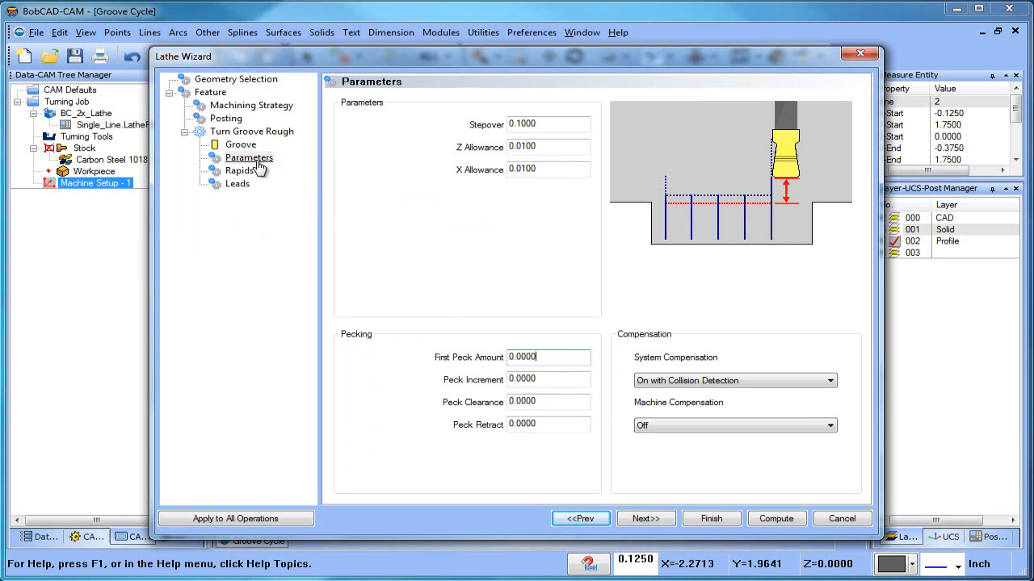
left_click(237, 184)
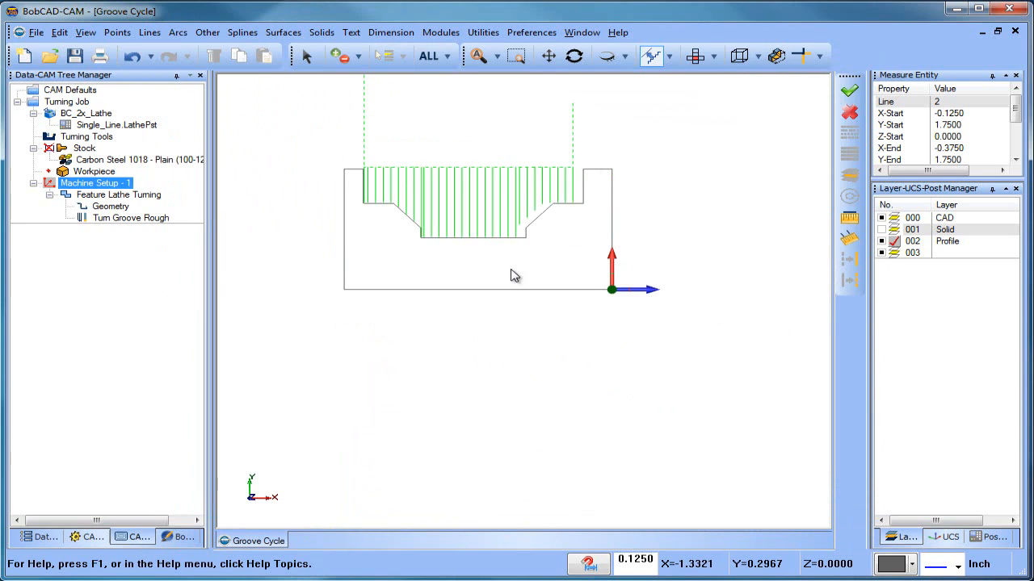
mouse_move(588, 133)
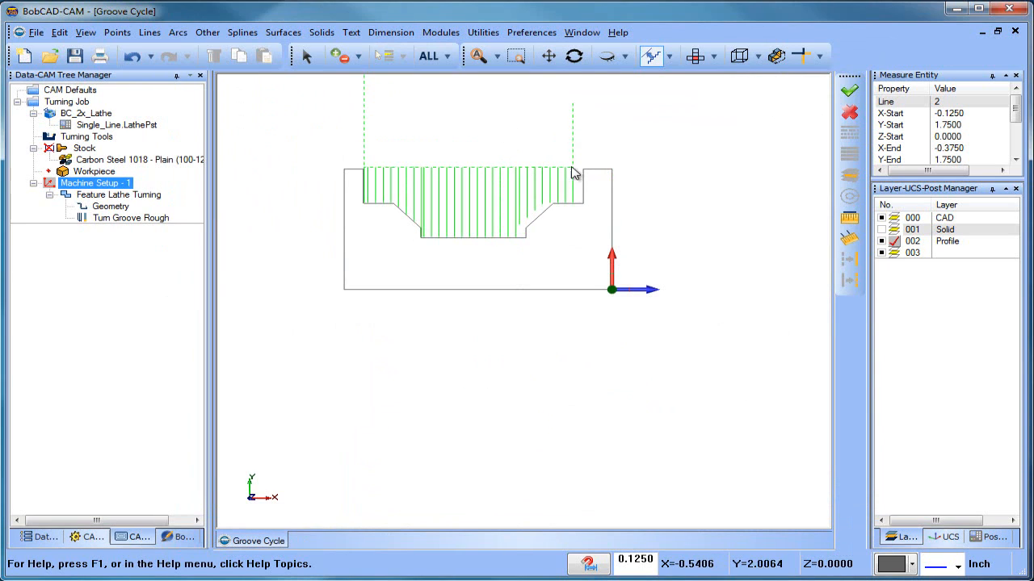
mouse_move(512, 250)
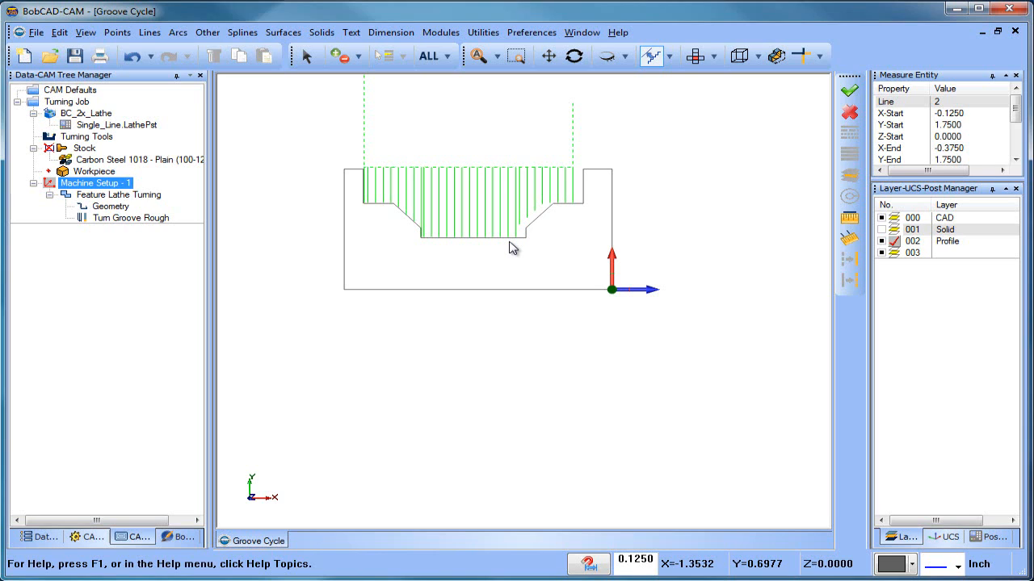
Blank the Lathe Turning feature's toolpath and launch Lines > Parallel.
right_click(513, 248)
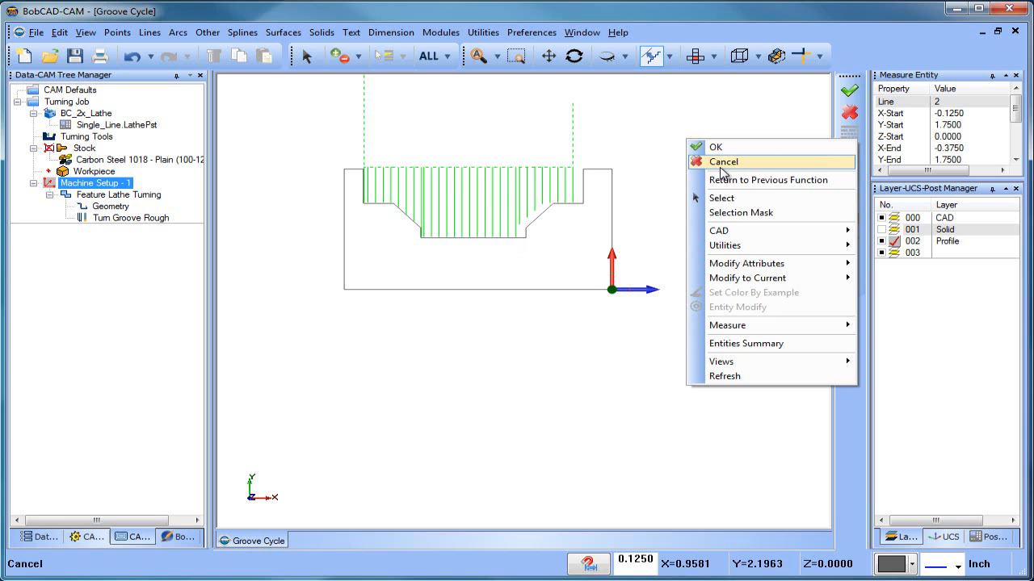
left_click(724, 162)
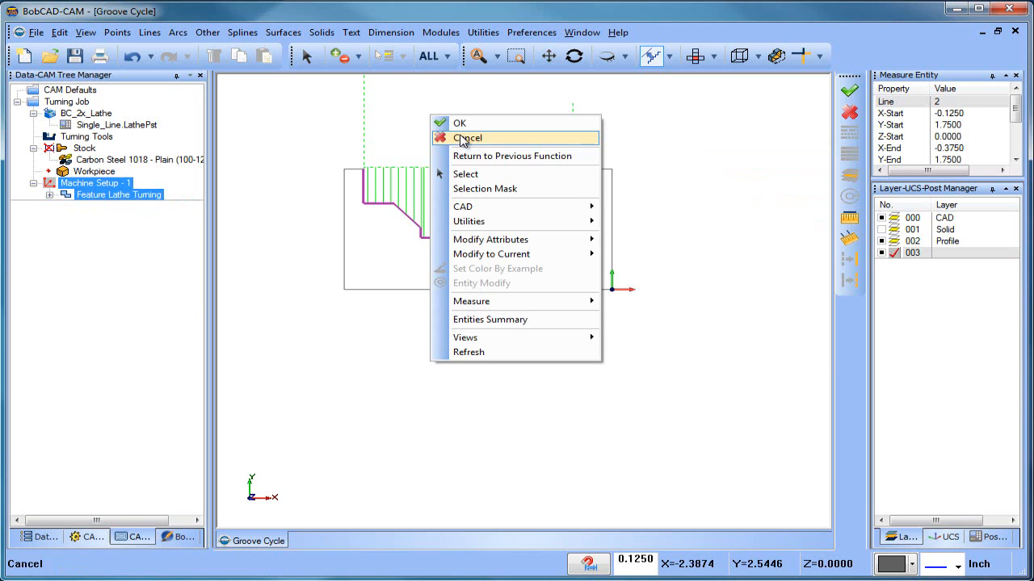
left_click(467, 137)
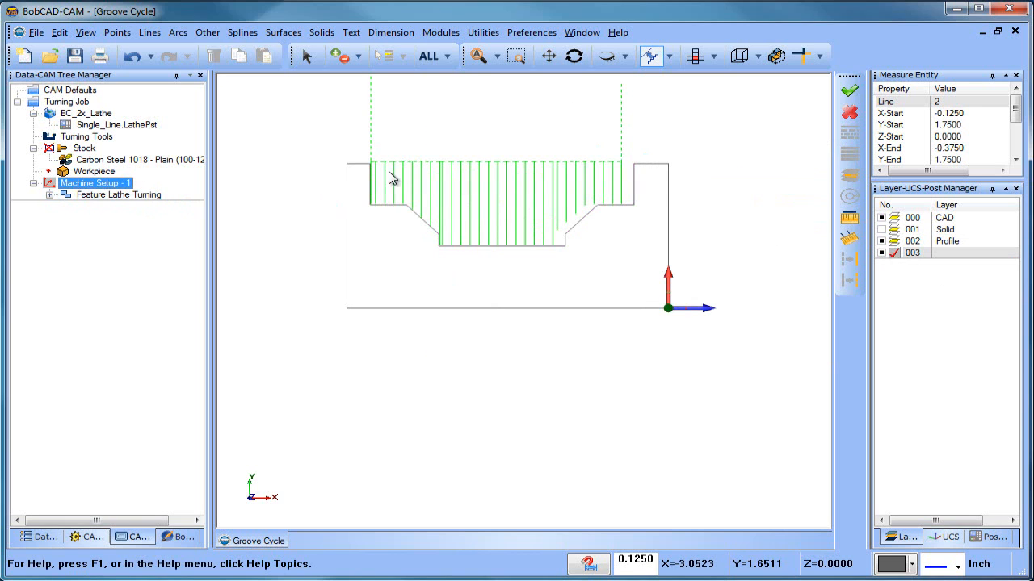
right_click(118, 195)
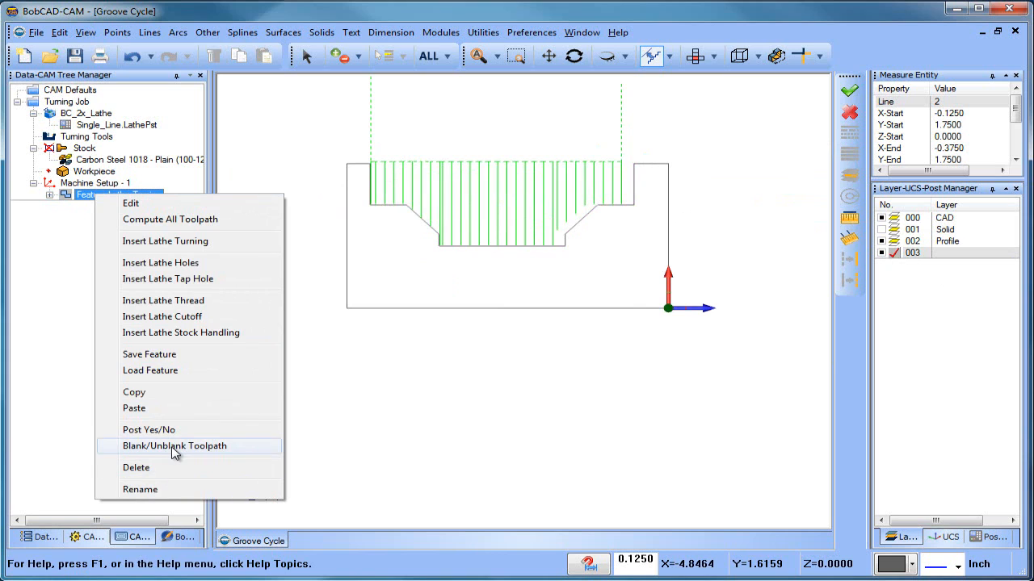
left_click(175, 446)
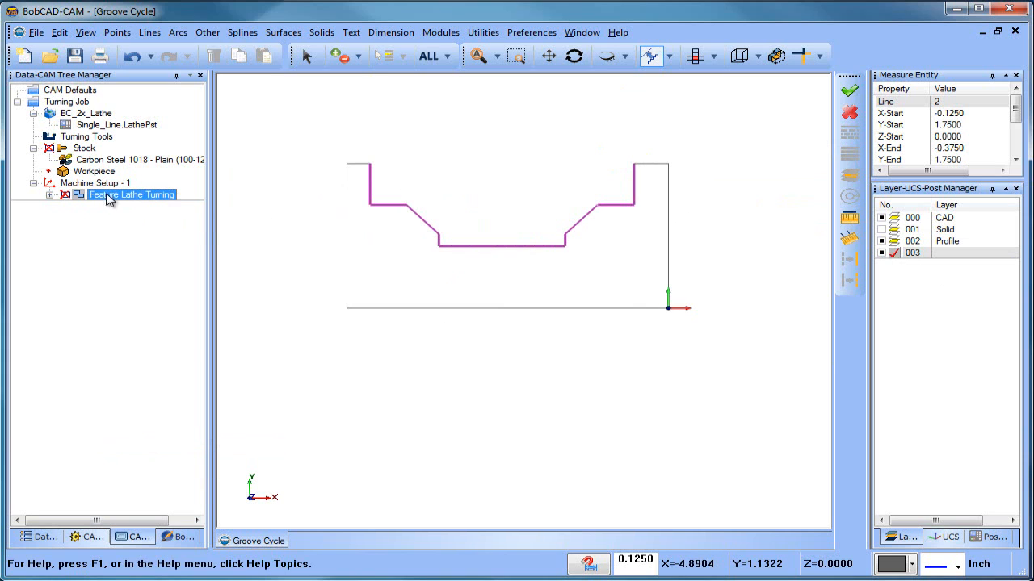
left_click(148, 32)
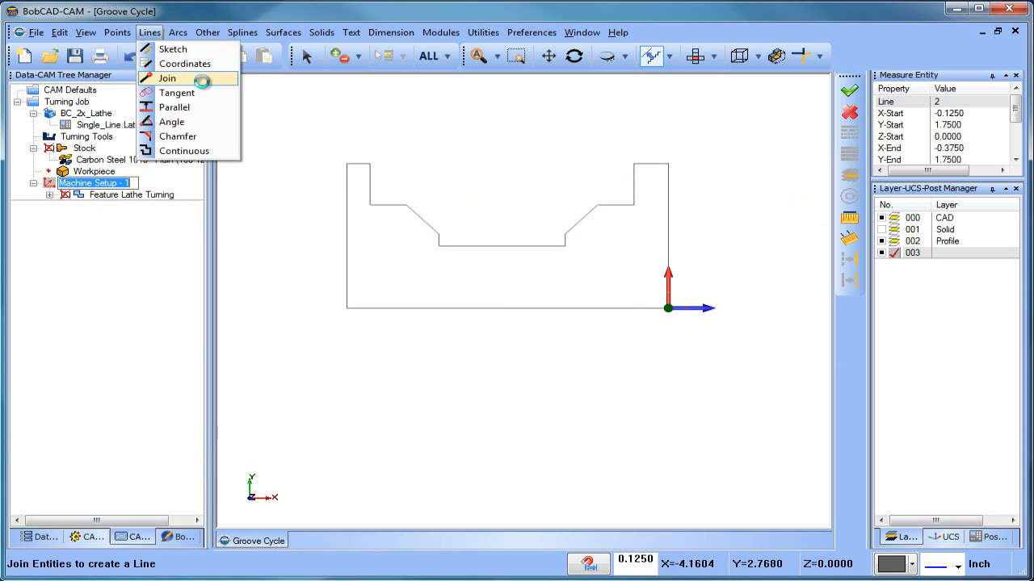
left_click(167, 77)
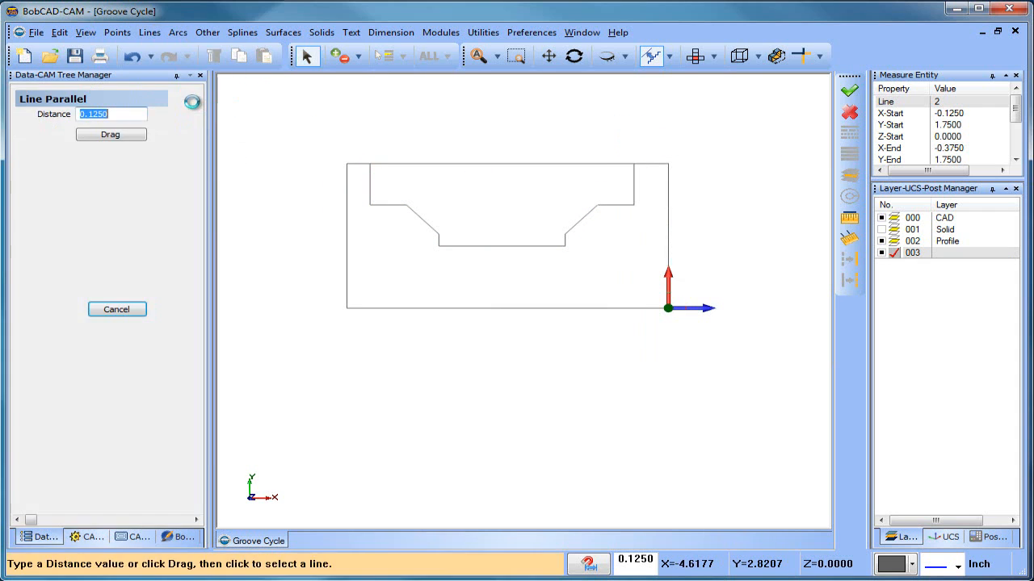
Create parallel level lines inside the groove at offsets 0.25 and 0.26, then finish.
type(".25")
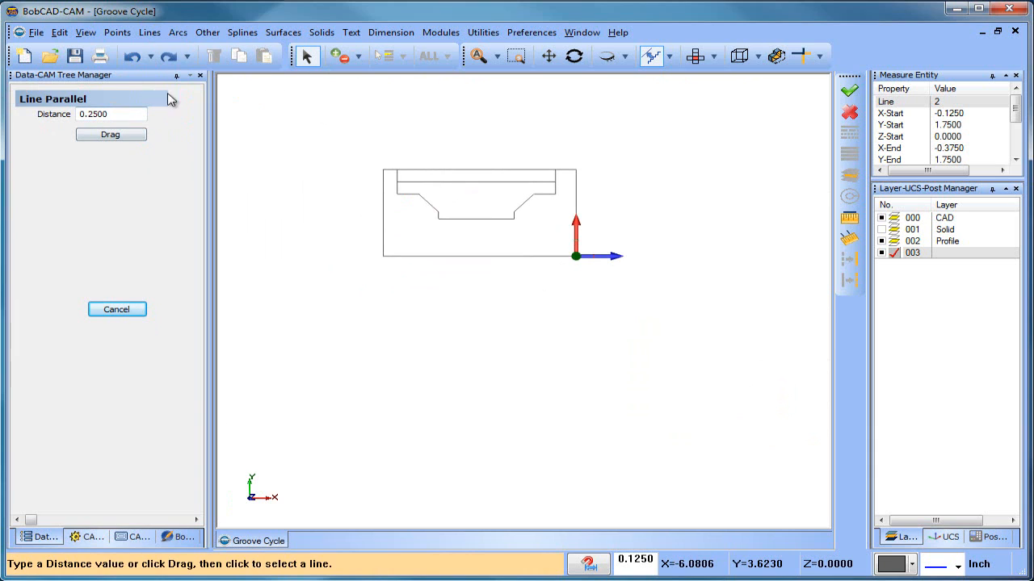
mouse_move(410, 204)
type("0.2600")
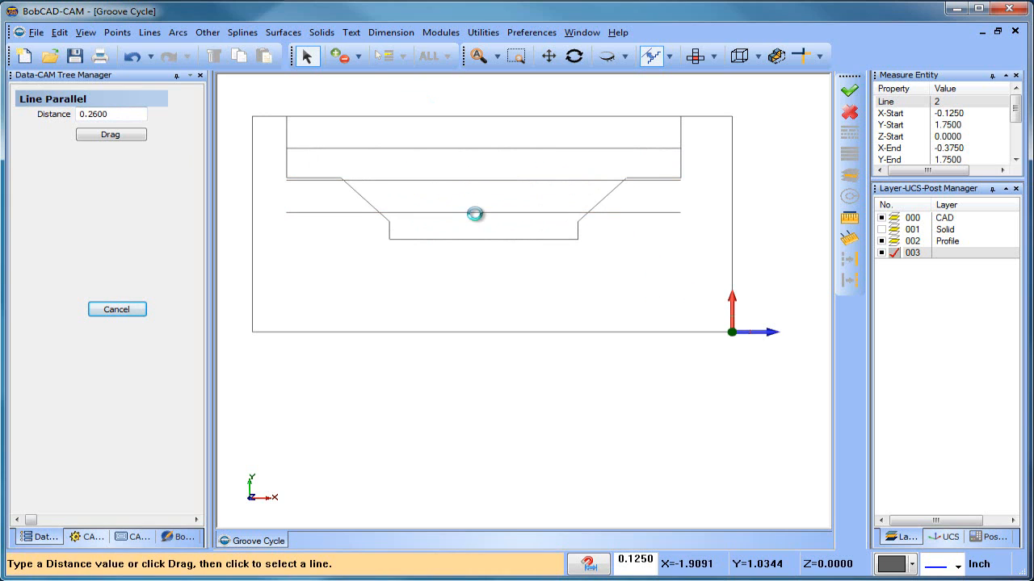
right_click(475, 215)
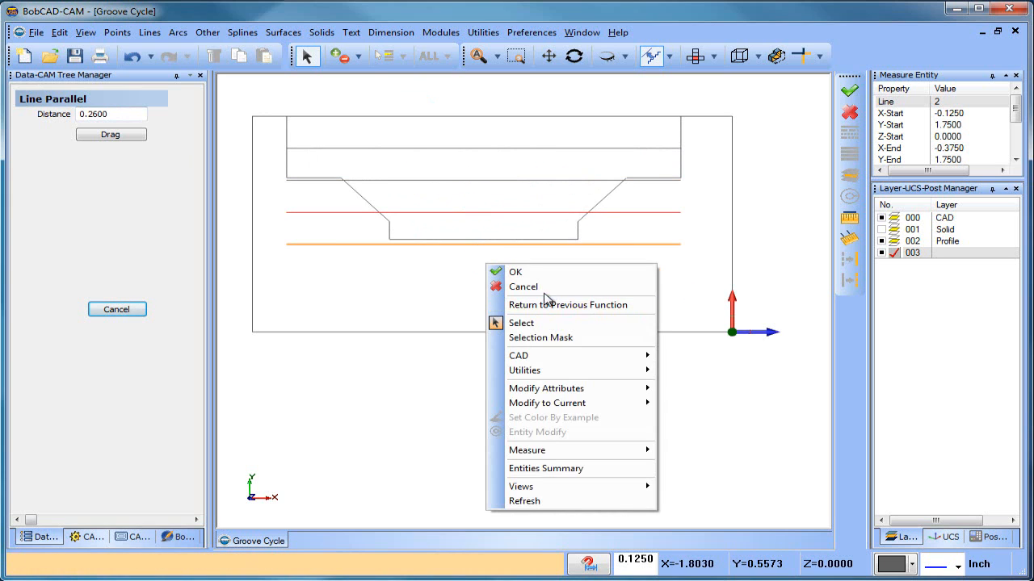
left_click(516, 271)
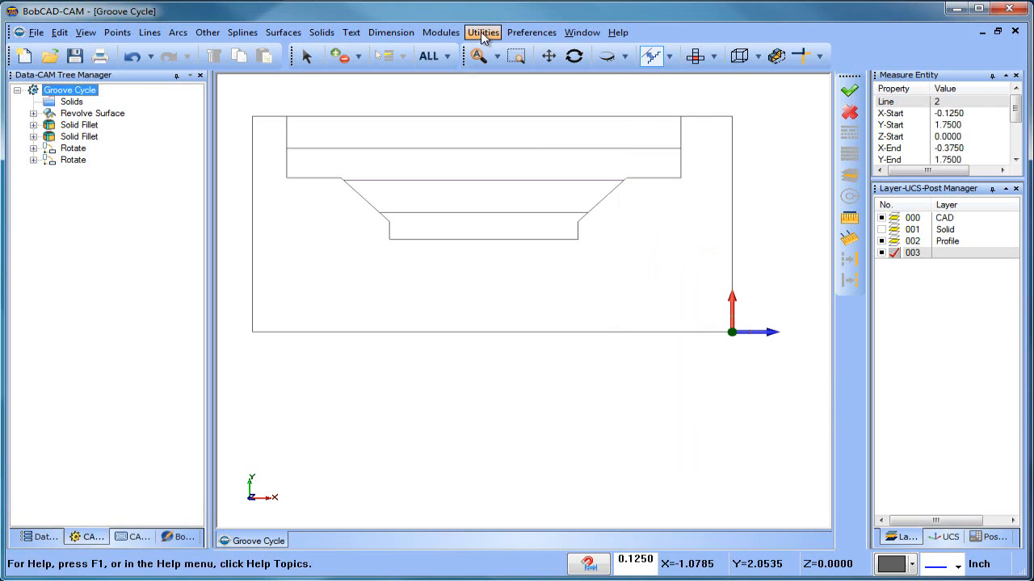
Run Utilities > Break > Many on the groove profile and level lines, then confirm.
left_click(482, 33)
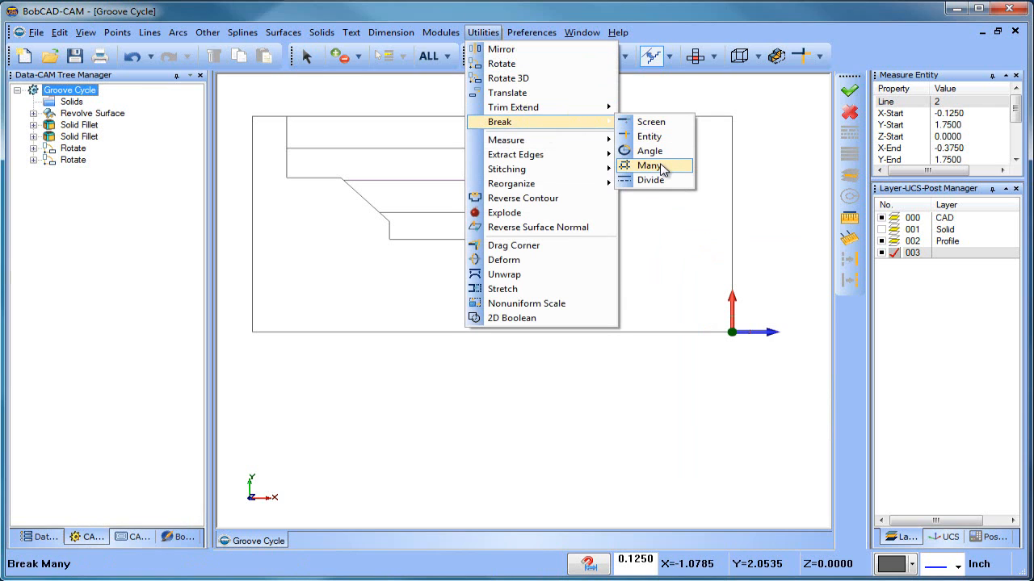
left_click(651, 166)
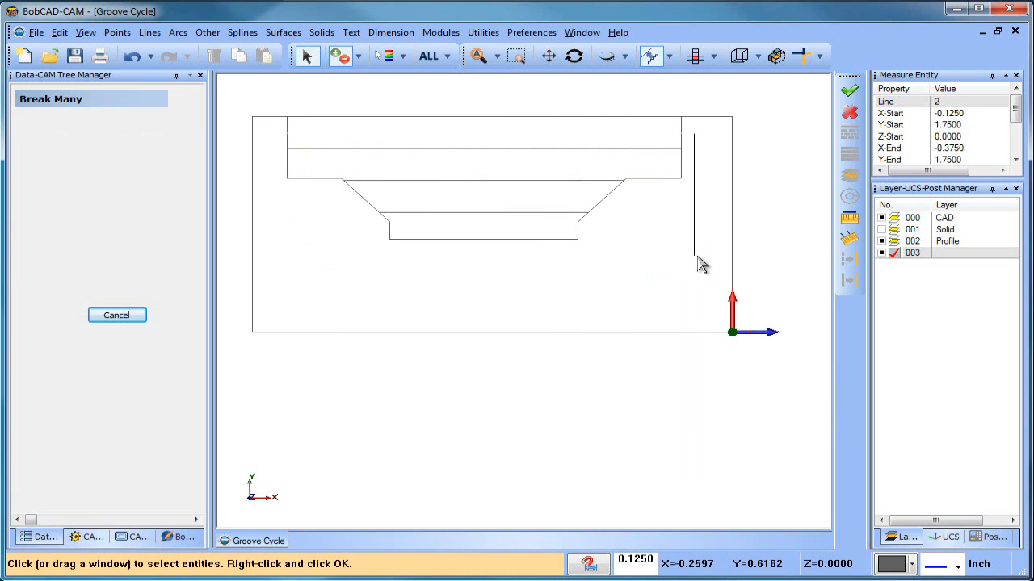
right_click(702, 264)
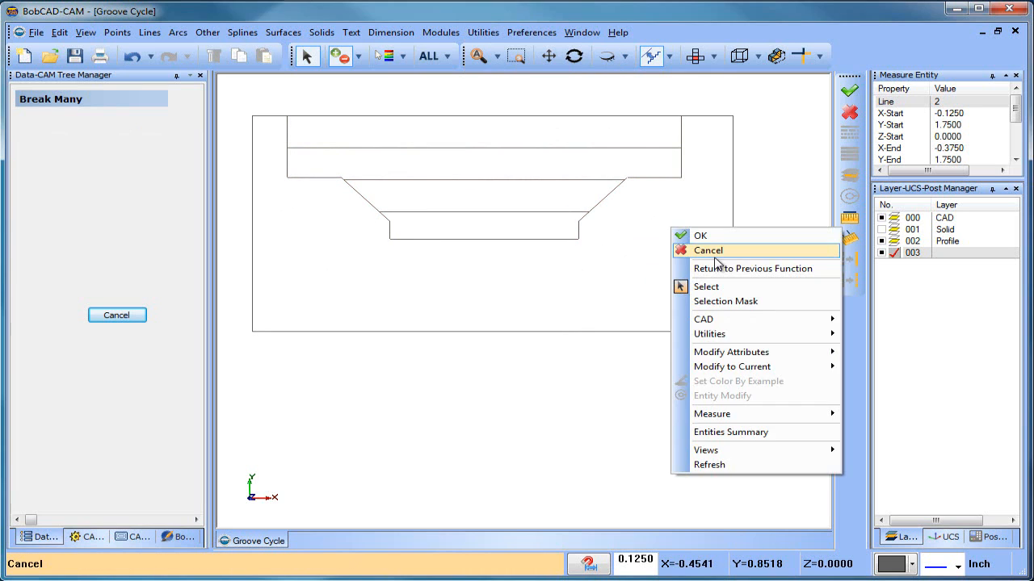
left_click(708, 250)
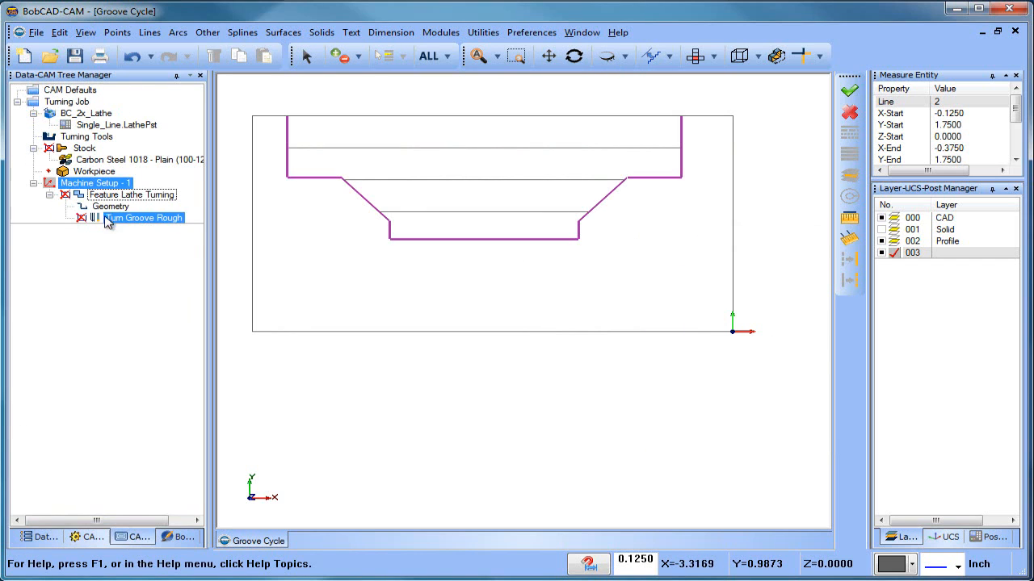
Reselect the groove feature's geometry as the top band and recompute Turn Groove Rough.
left_click(122, 206)
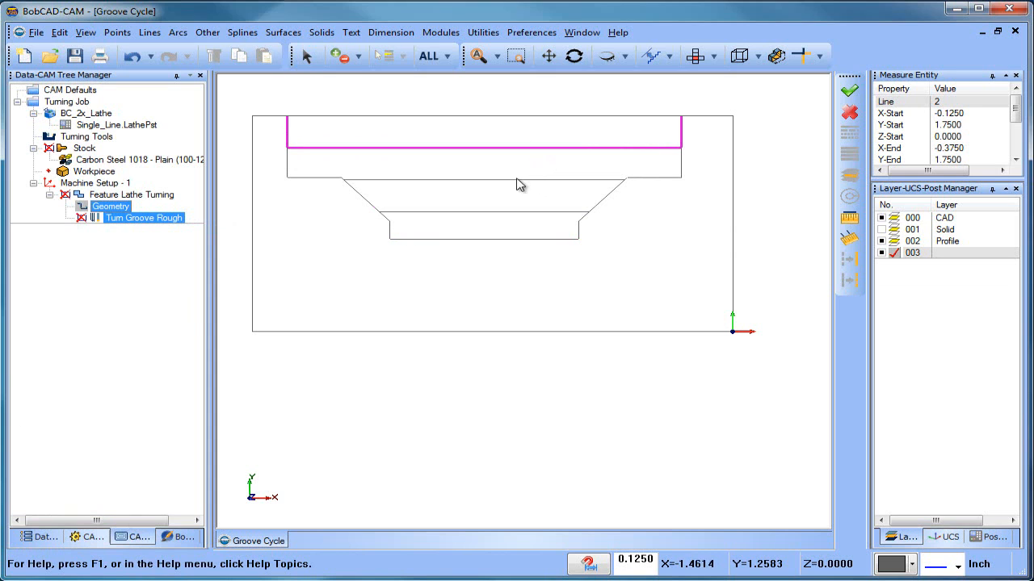
right_click(143, 218)
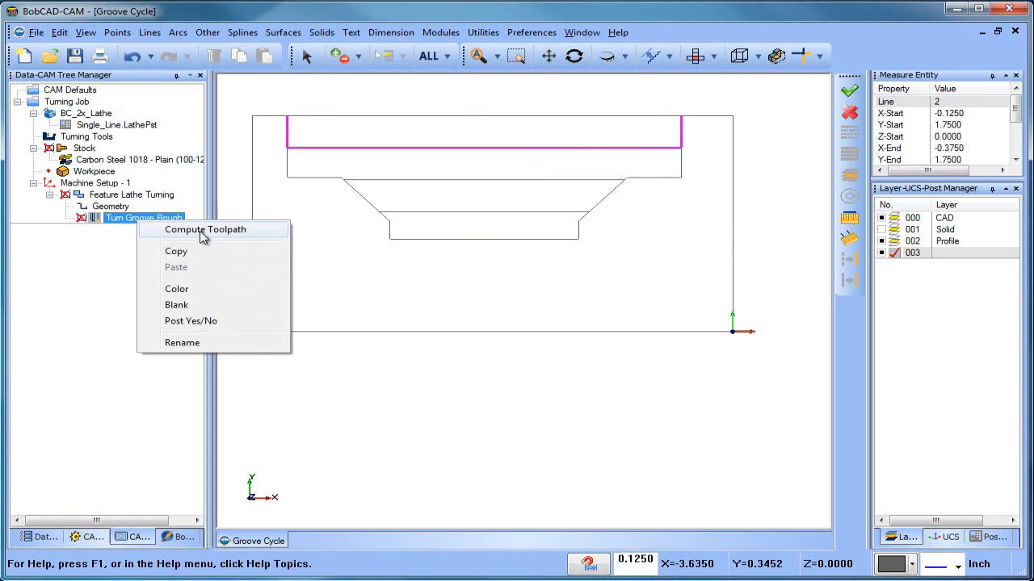
left_click(205, 229)
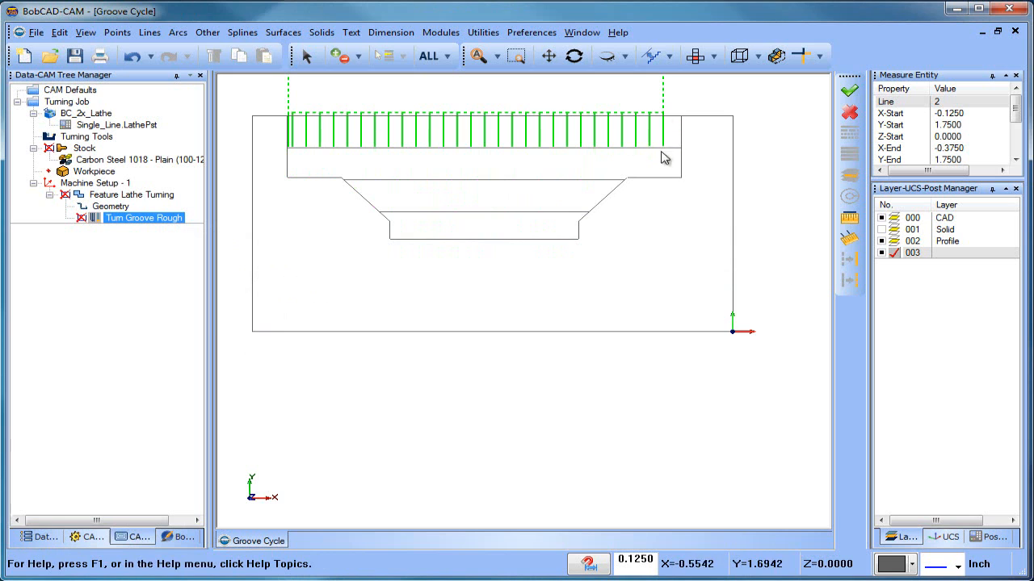
mouse_move(381, 178)
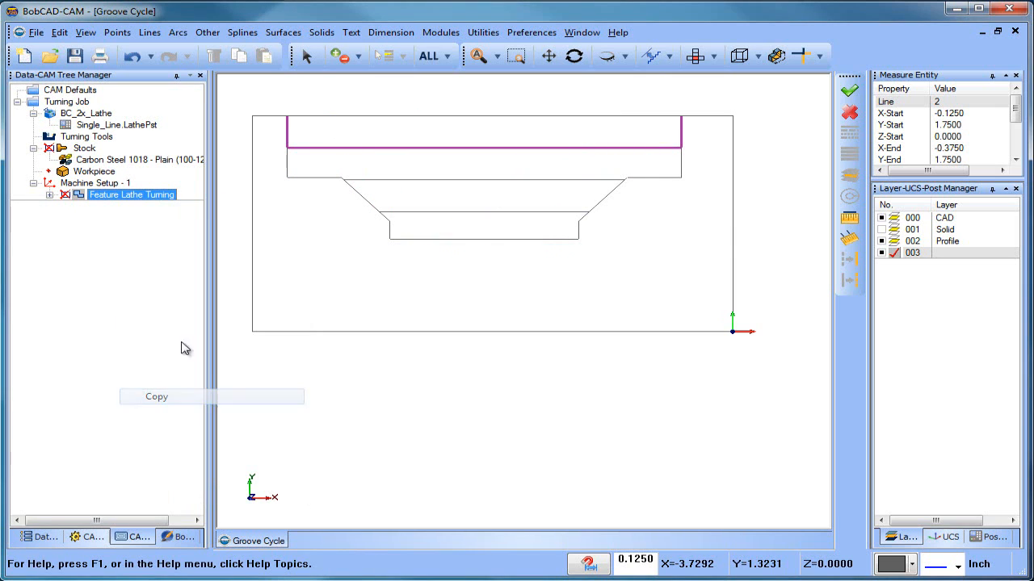
Assign the second-level groove profile as the copied feature's geometry.
left_click(172, 407)
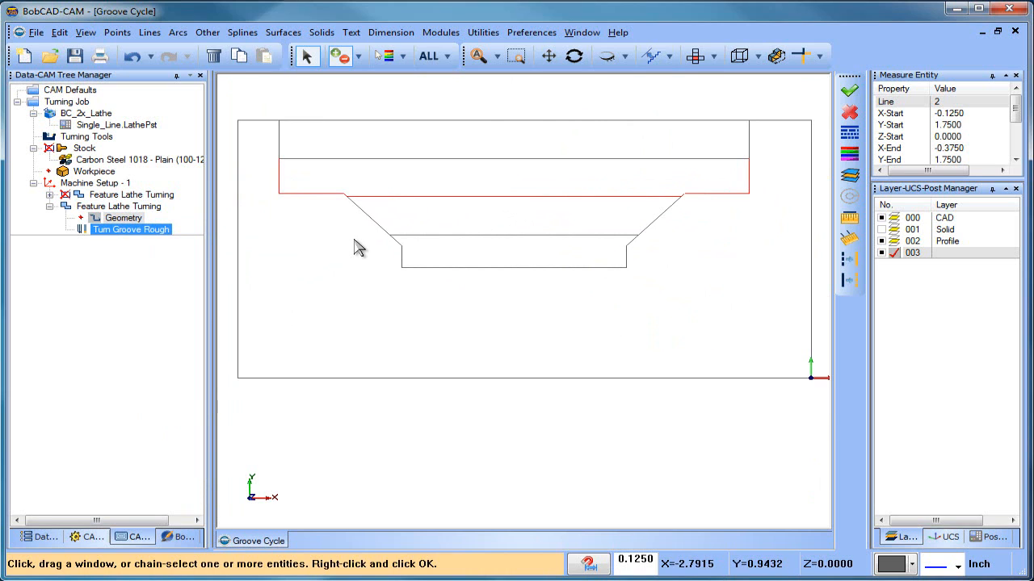
left_click(119, 206)
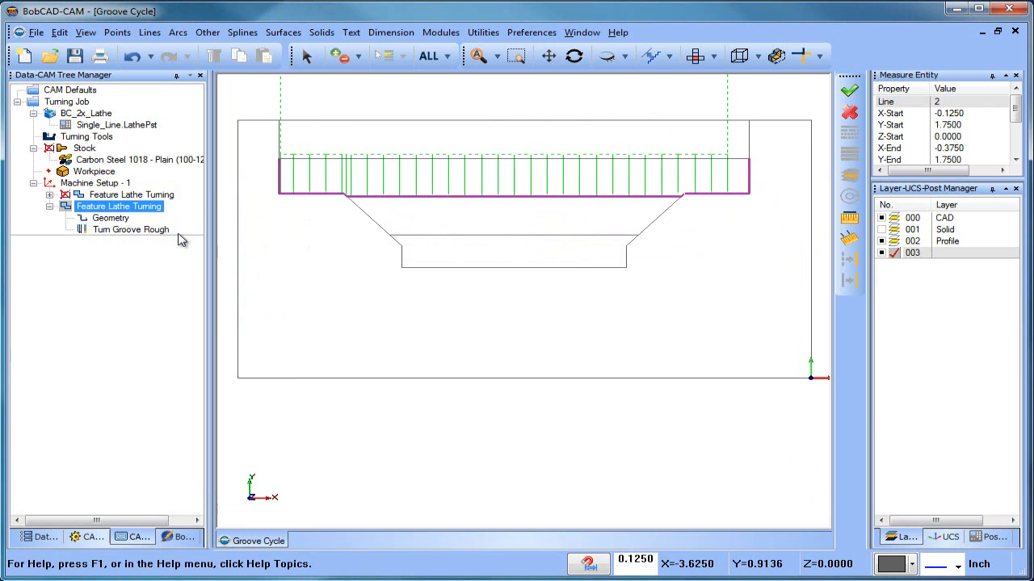
left_click(109, 218)
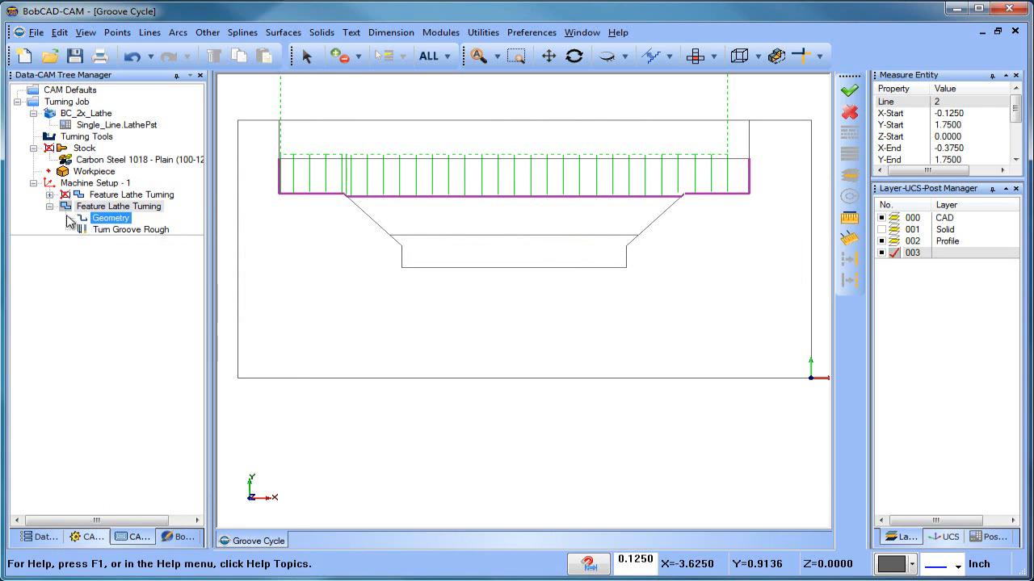
right_click(118, 206)
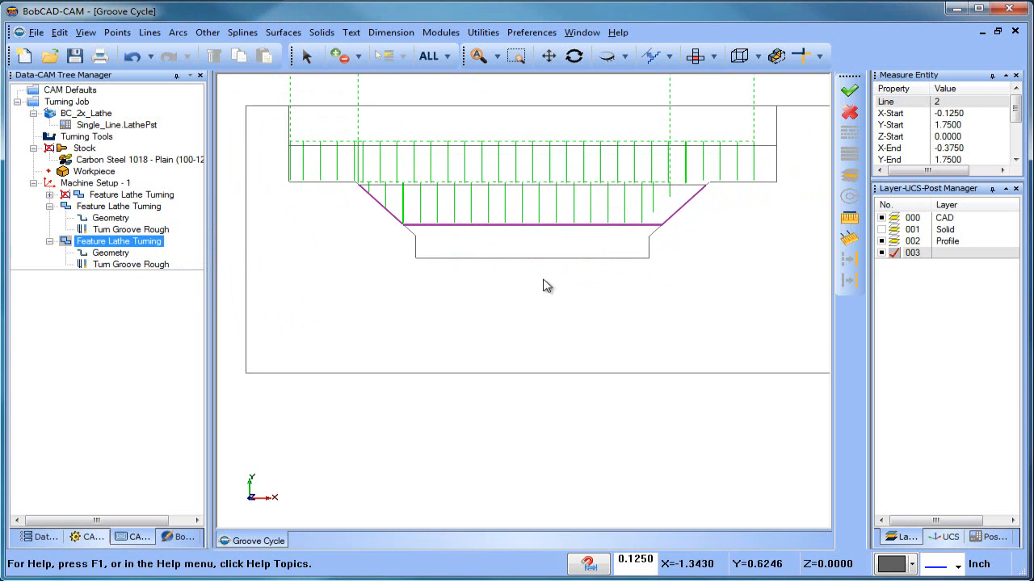
Paste another groove feature copy and compute the fourth Turn Groove Rough toolpath.
right_click(119, 241)
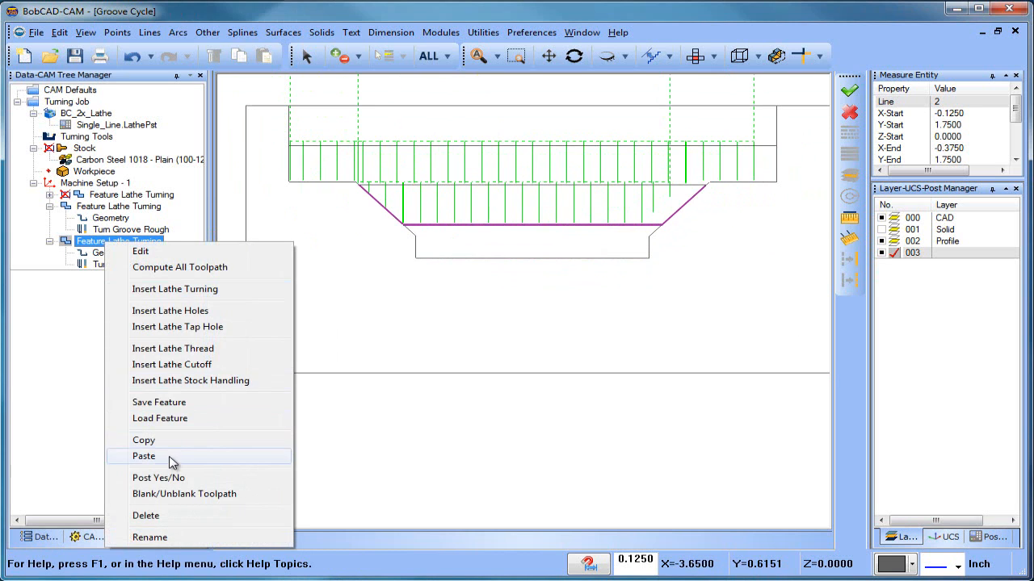
left_click(144, 456)
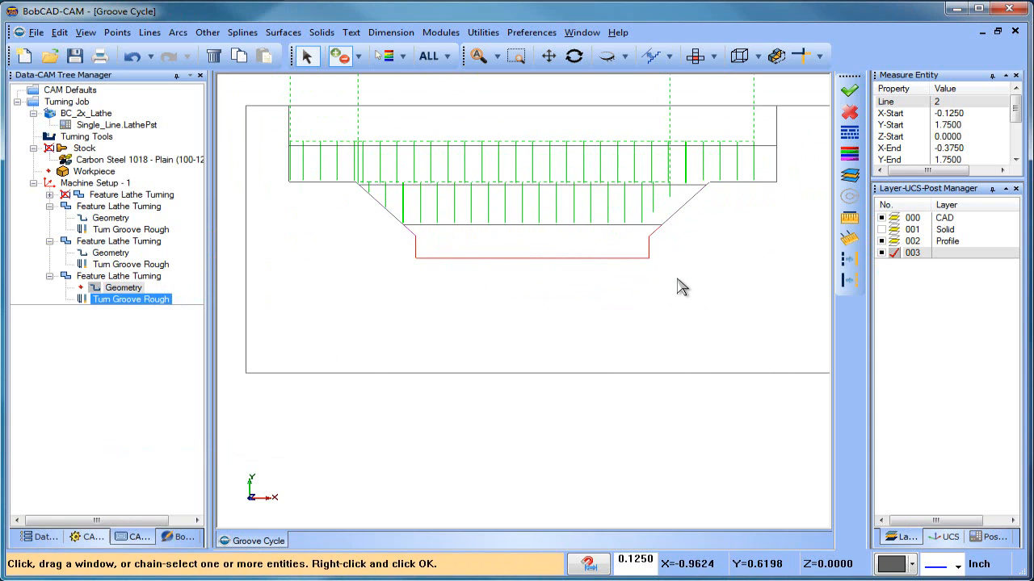
right_click(130, 299)
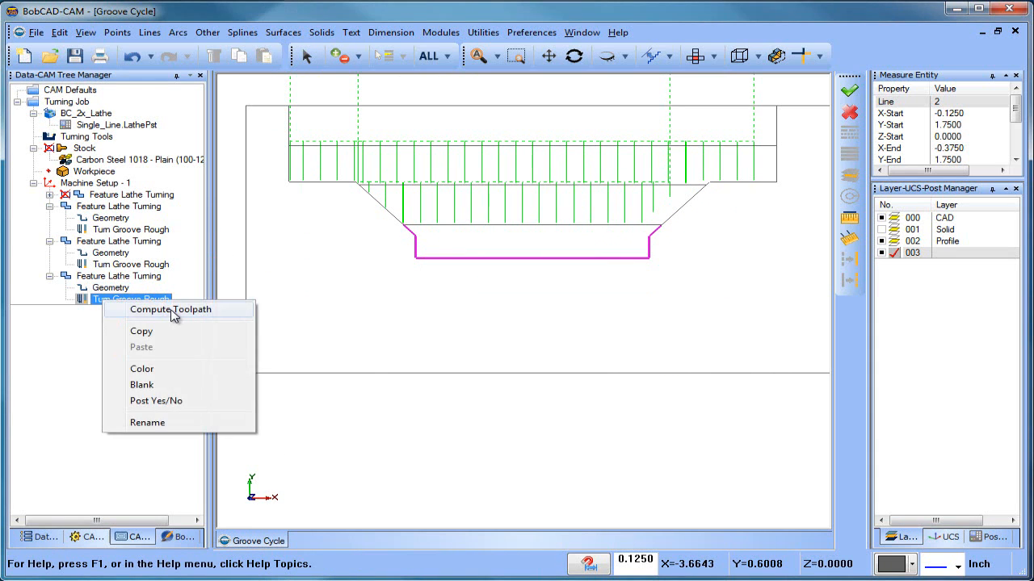
left_click(170, 309)
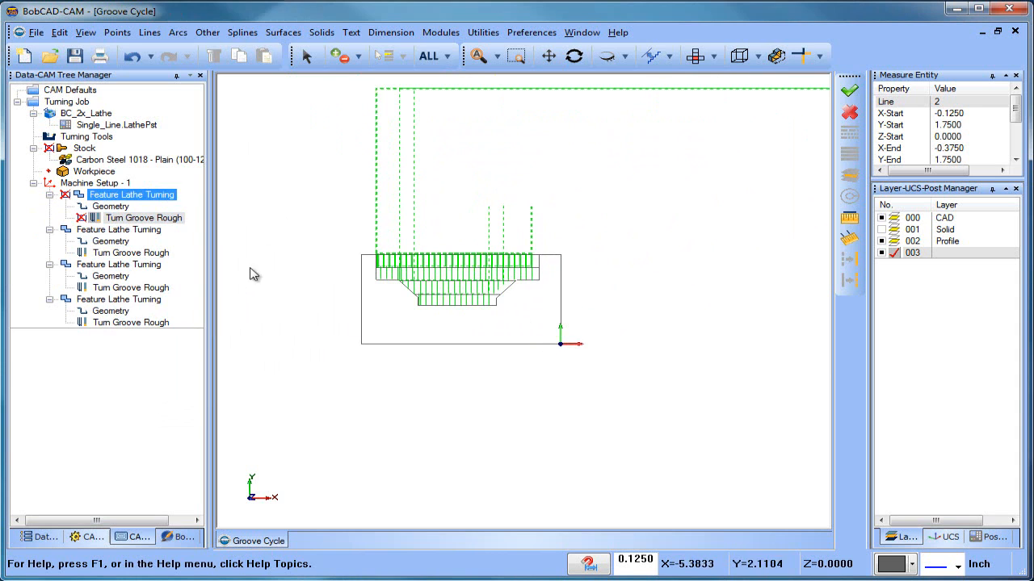
Set the first groove operation's rapid type to No Rapid On Exit and recompute.
left_click(118, 264)
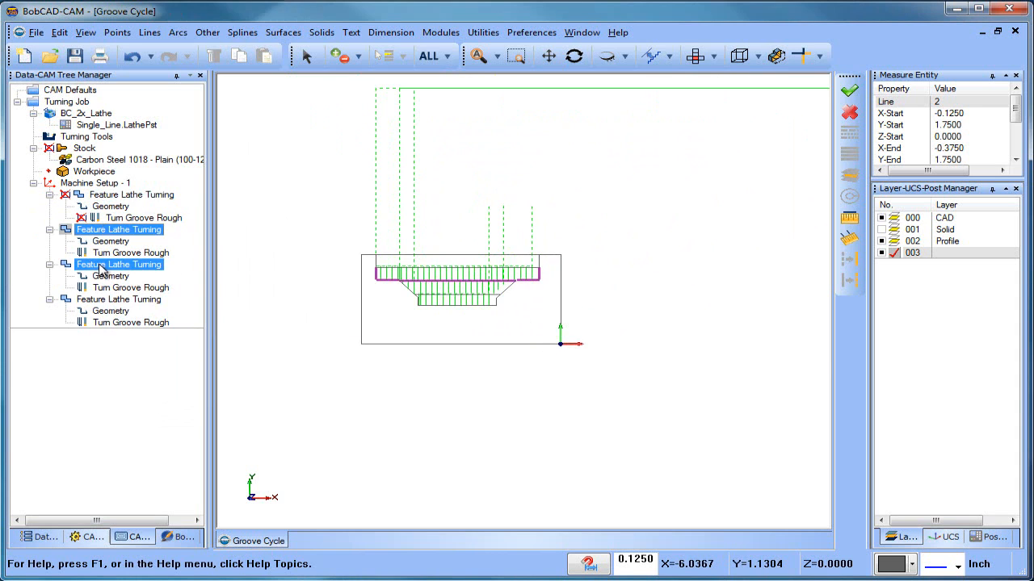
left_click(119, 298)
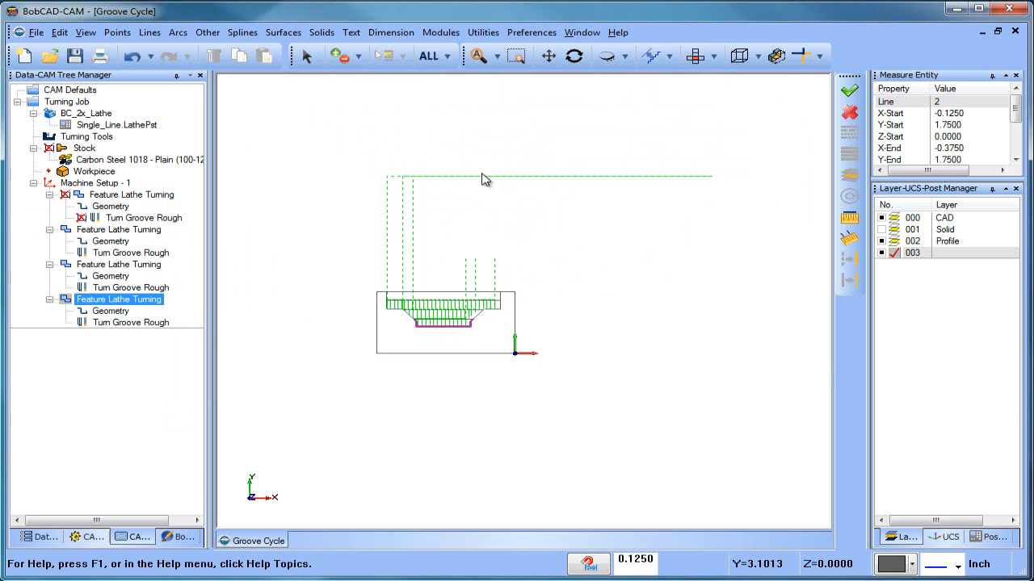
left_click(130, 322)
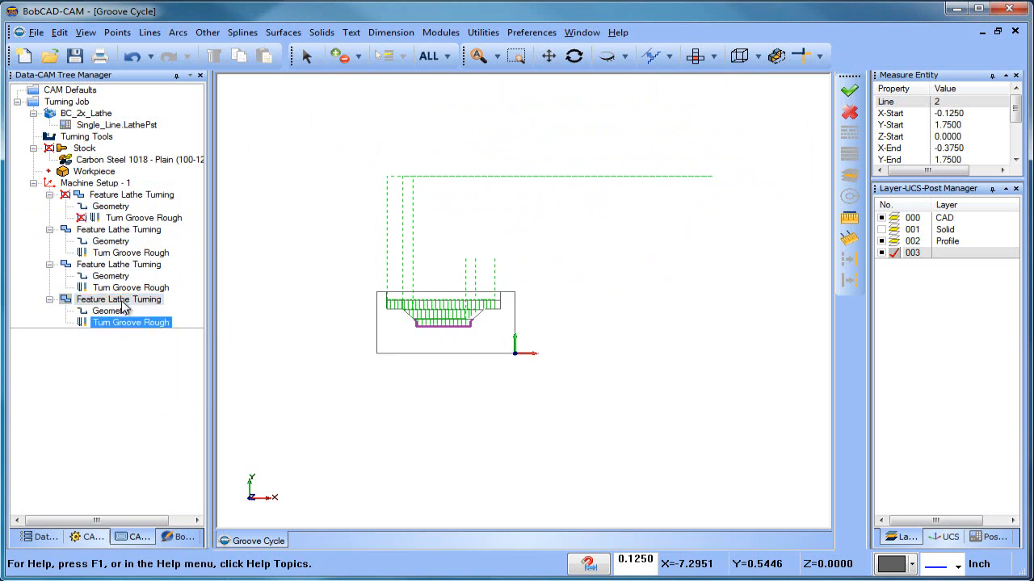
right_click(118, 230)
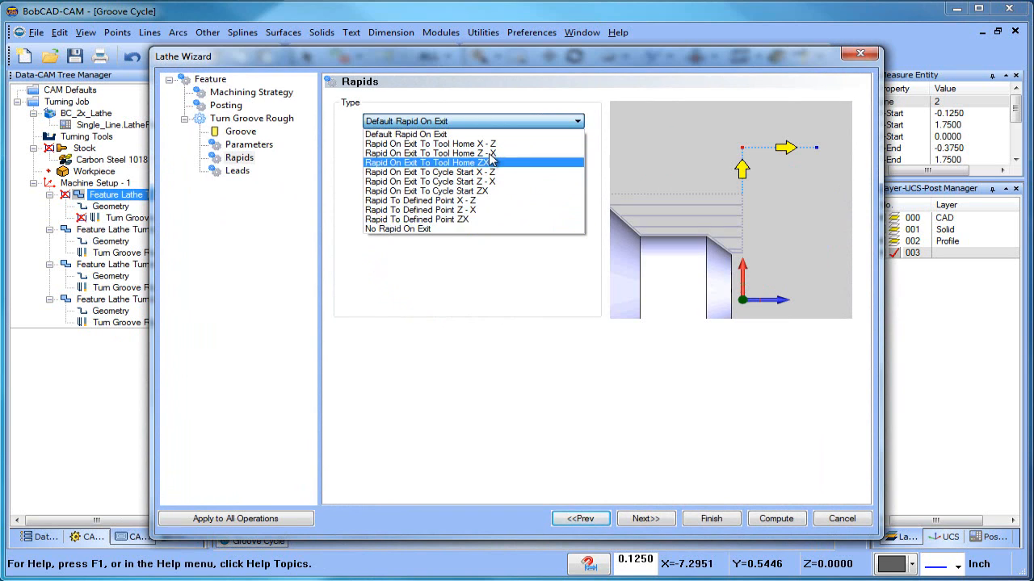
mouse_move(509, 155)
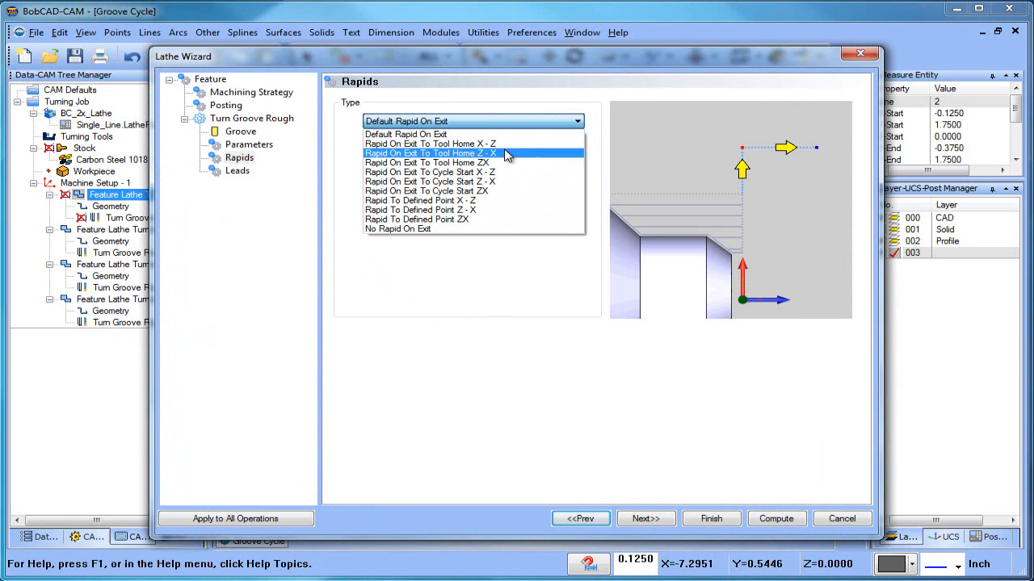
left_click(402, 229)
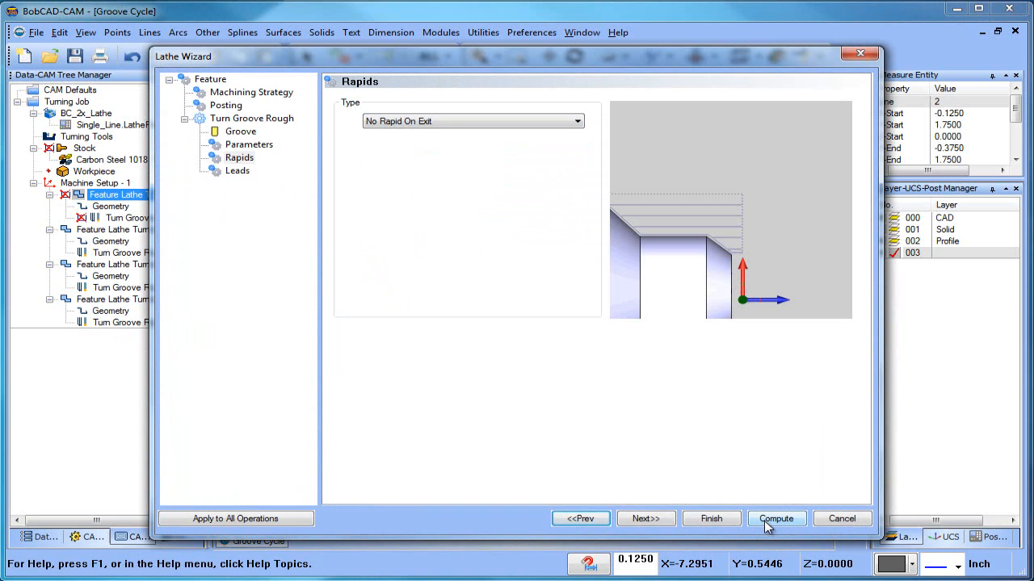
left_click(776, 518)
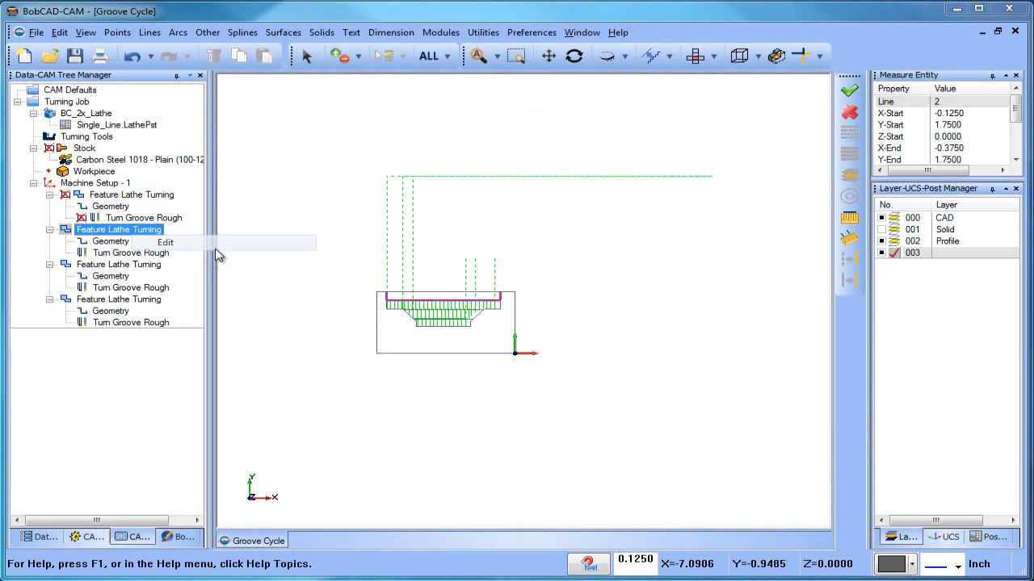
Set No Rapid On Exit in the second, third and fourth groove features' Rapids.
left_click(165, 242)
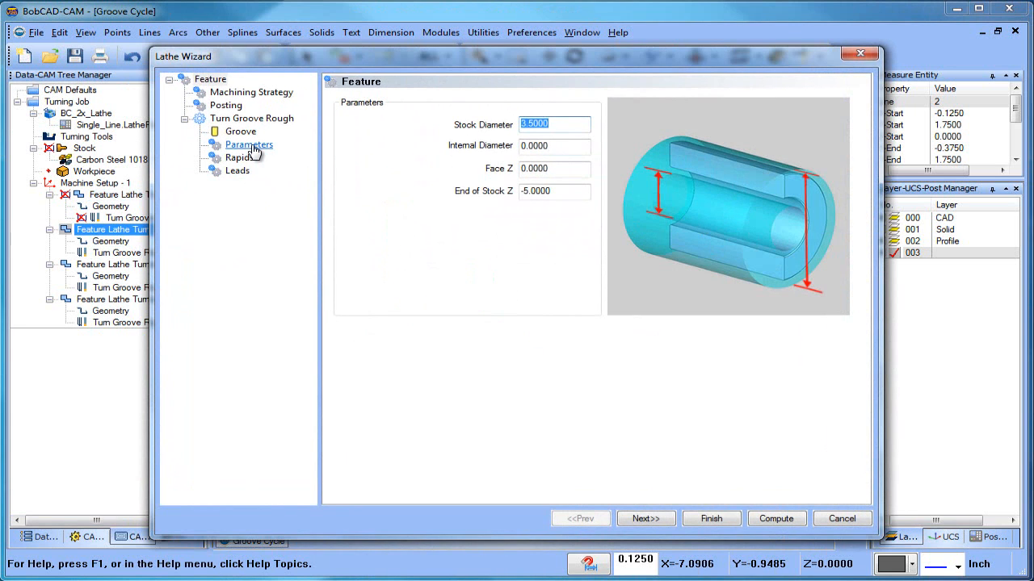
left_click(239, 158)
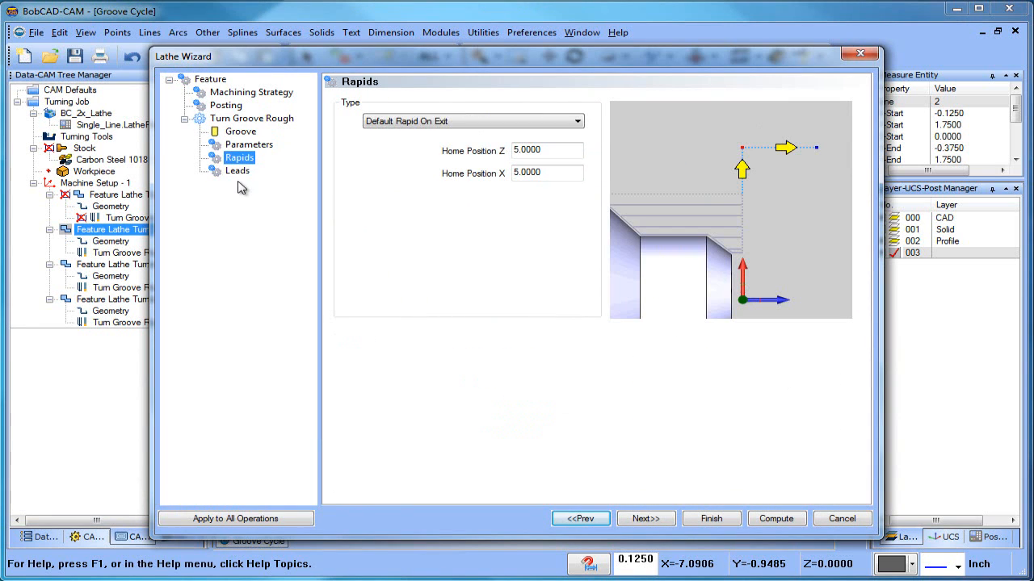
left_click(473, 121)
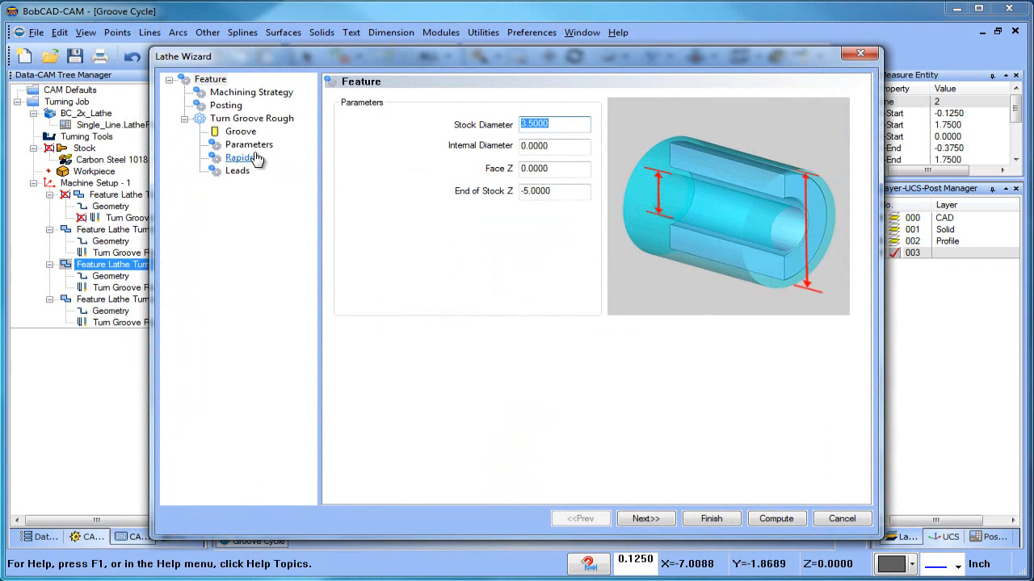
left_click(240, 157)
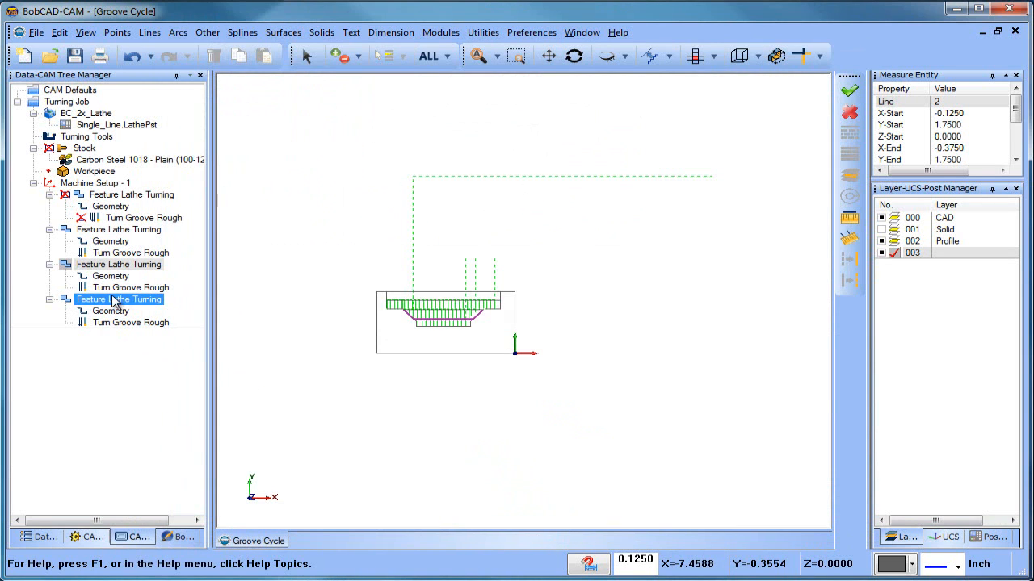
double_click(118, 299)
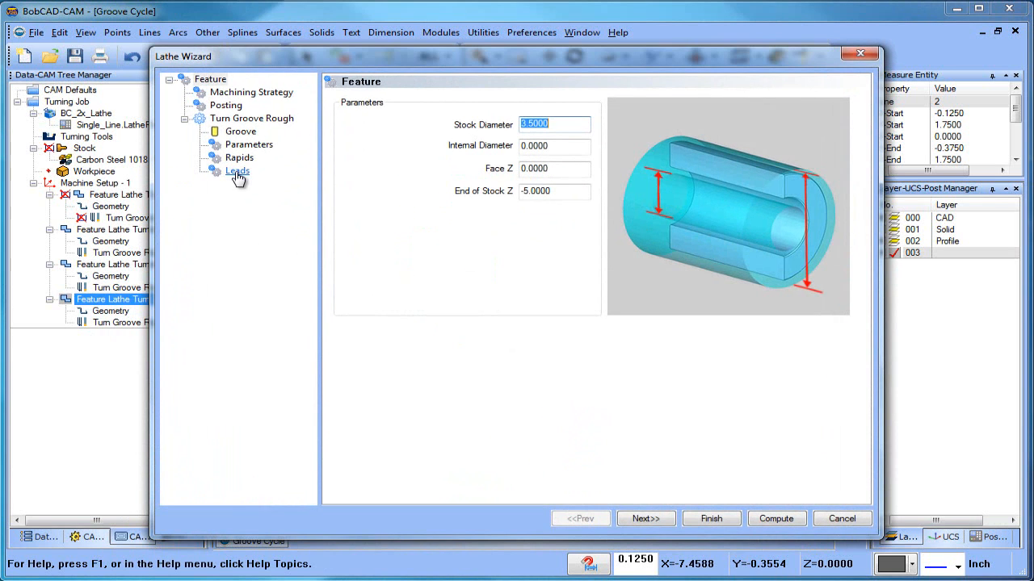
left_click(249, 144)
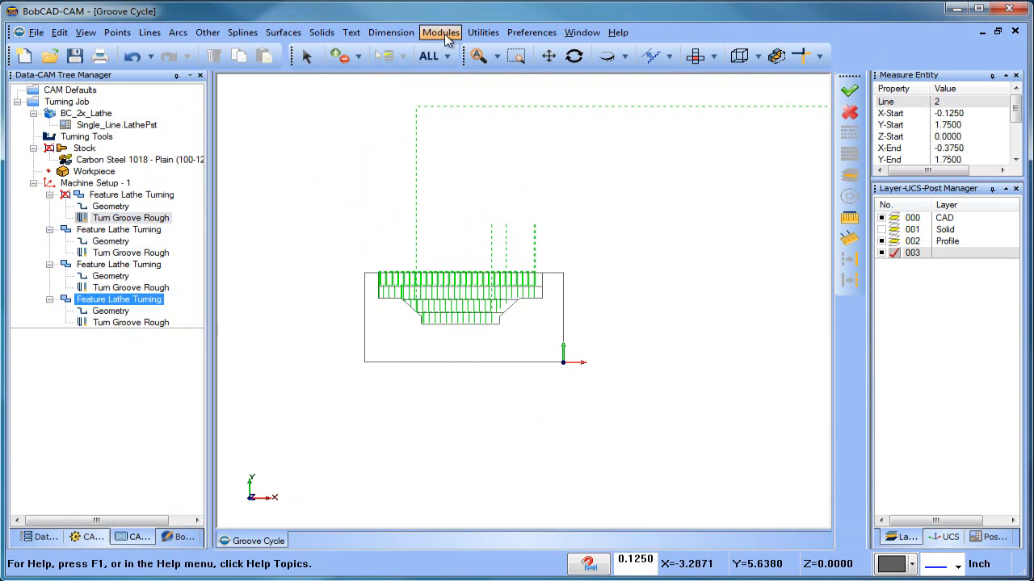
Launch Modules > Simulation on the turning job and show the CutSim settings pane.
left_click(440, 32)
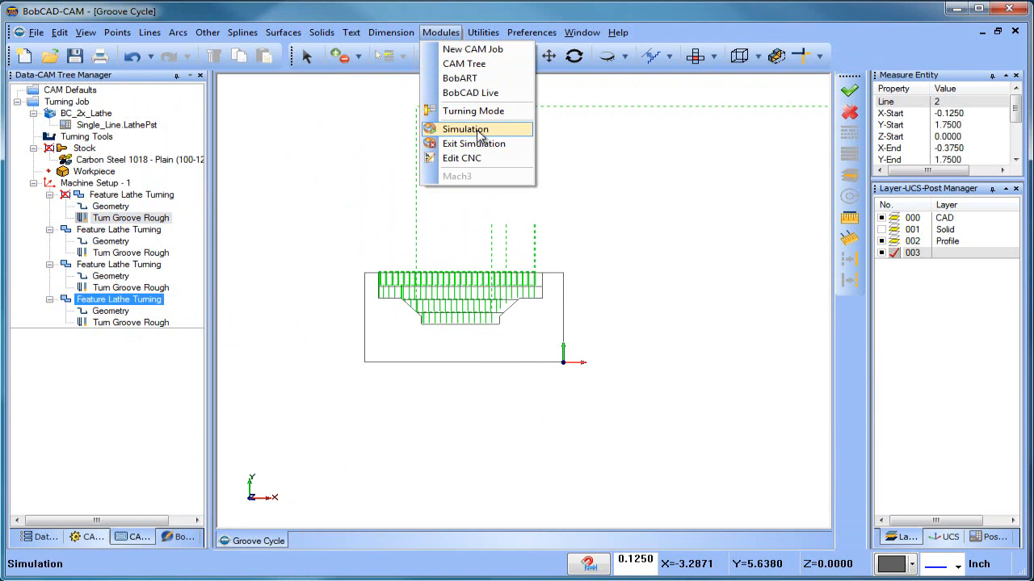
left_click(464, 129)
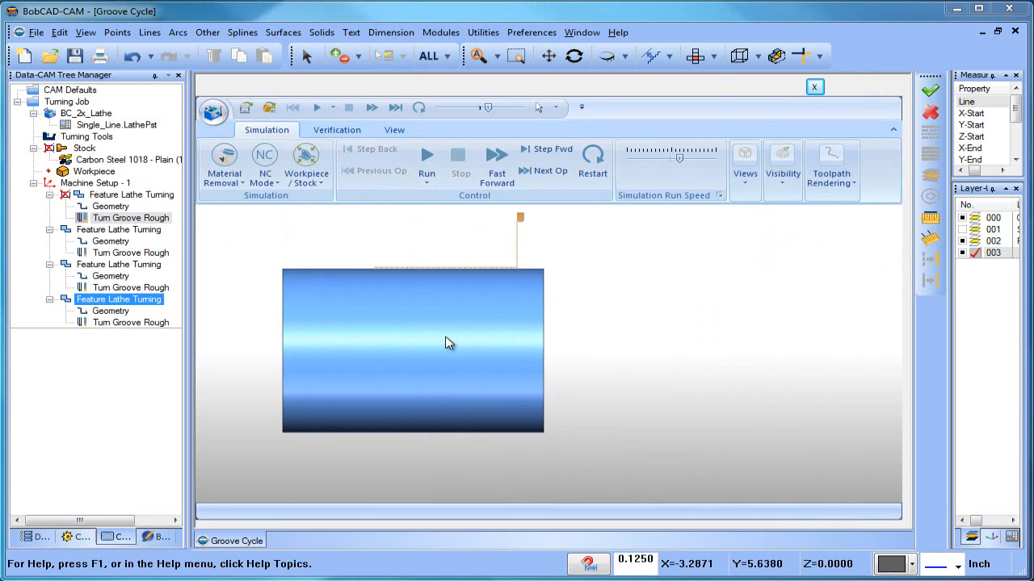
left_click(394, 130)
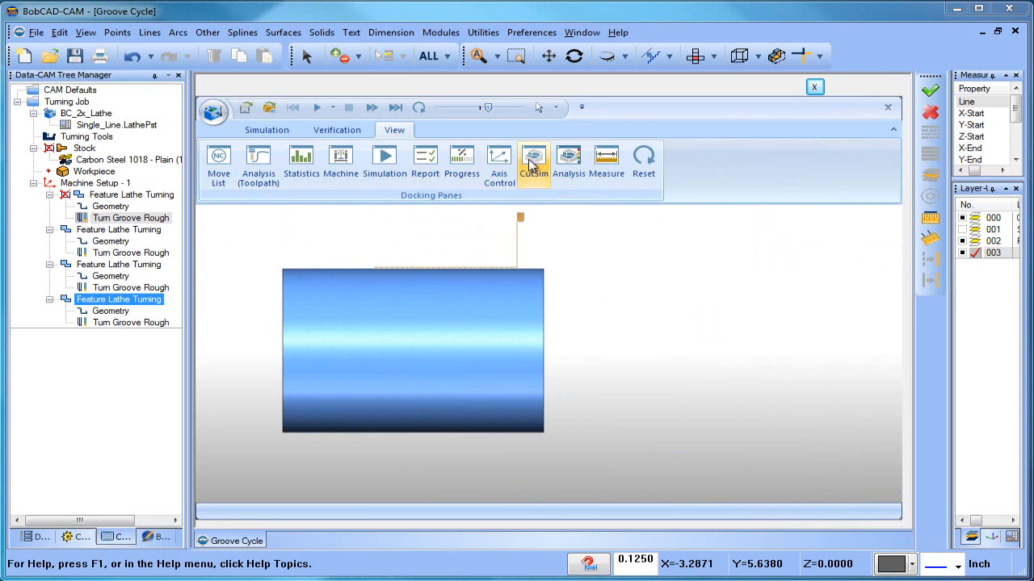
left_click(533, 155)
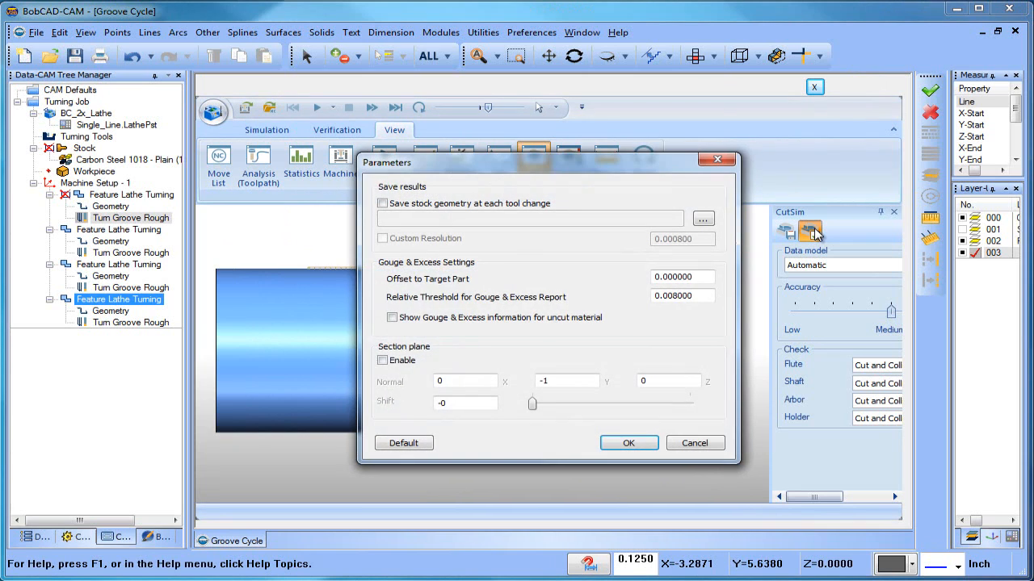
Enable the CutSim section plane, shift it near the part centreline, and apply.
left_click(383, 360)
type("1")
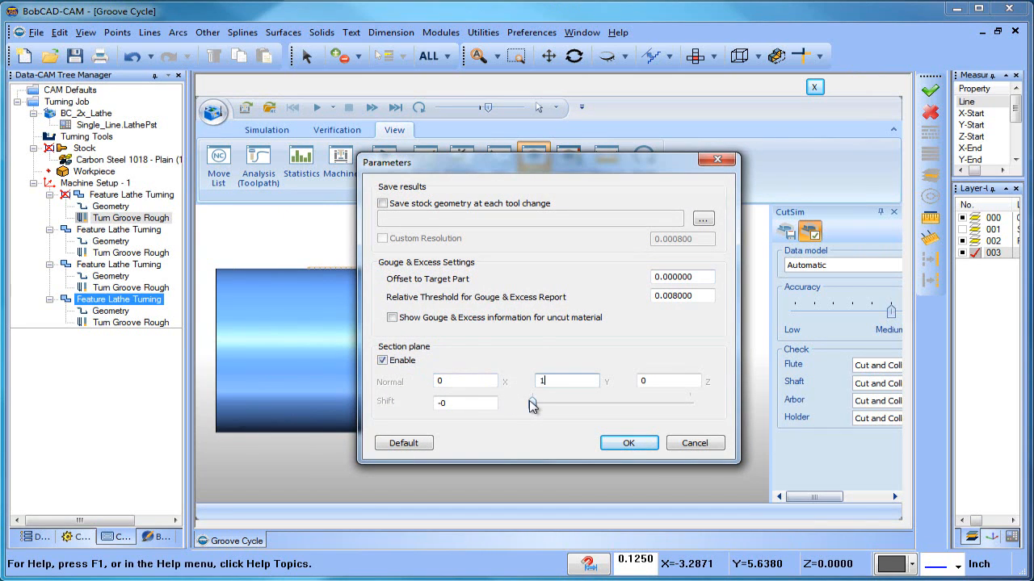
left_click_drag(531, 403, 591, 403)
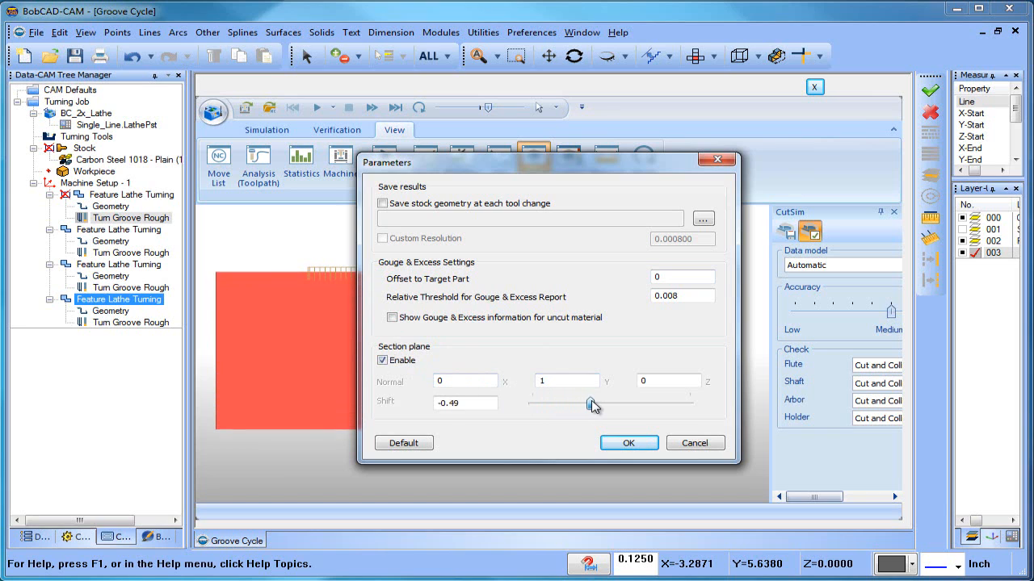
left_click_drag(589, 404, 604, 403)
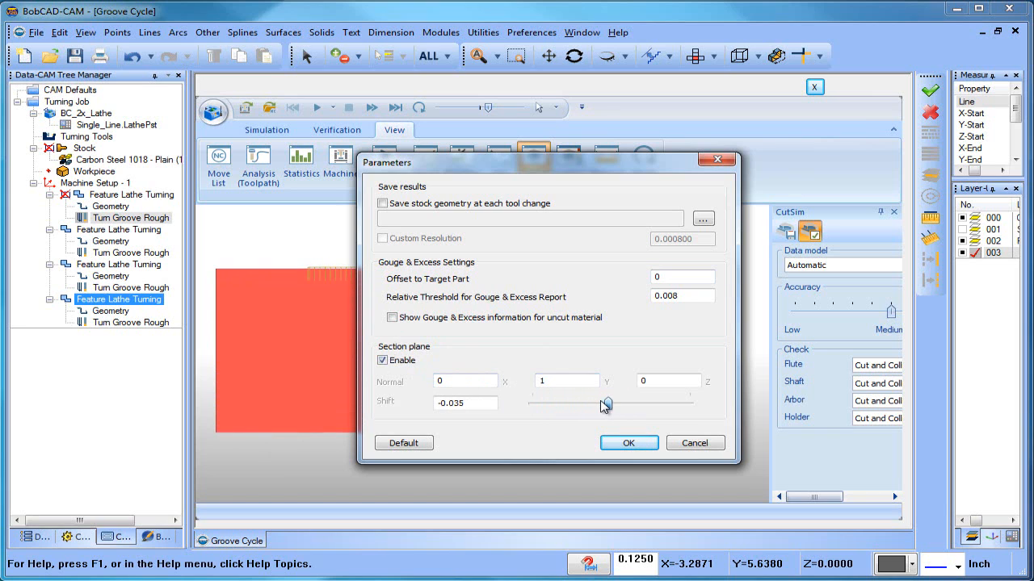
left_click(629, 443)
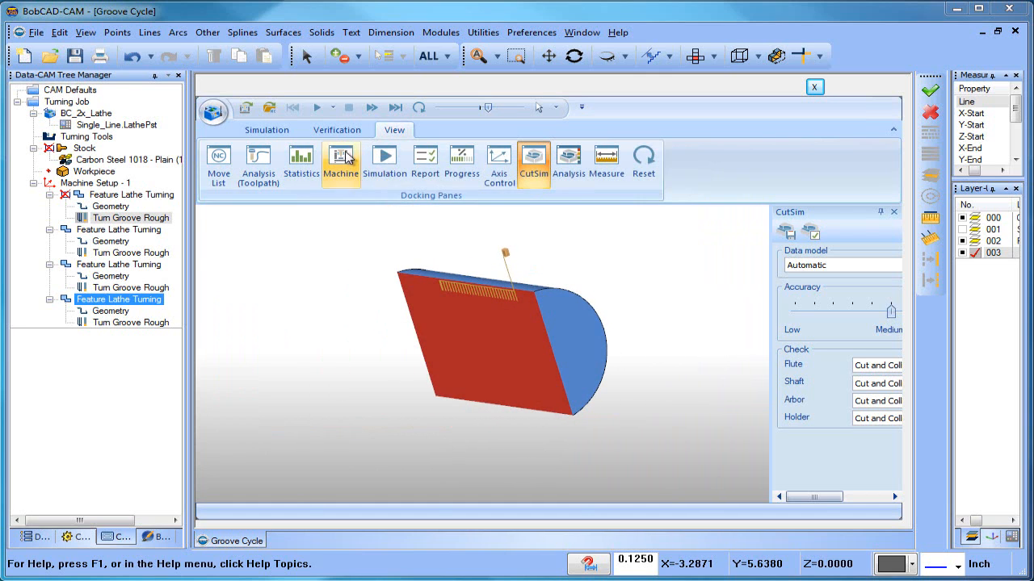
left_click(266, 129)
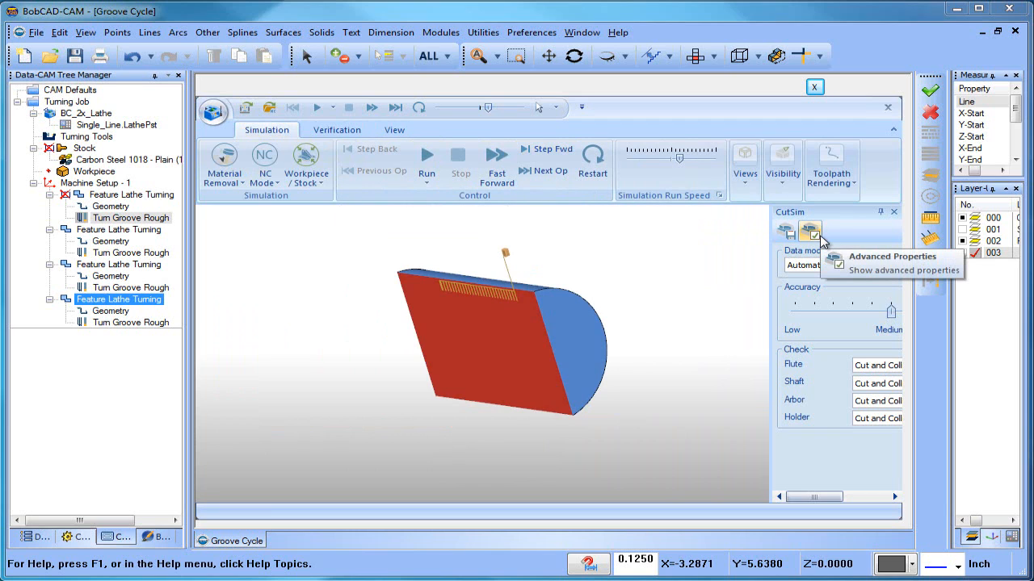
Switch the simulation window to the preset Front view.
left_click(781, 168)
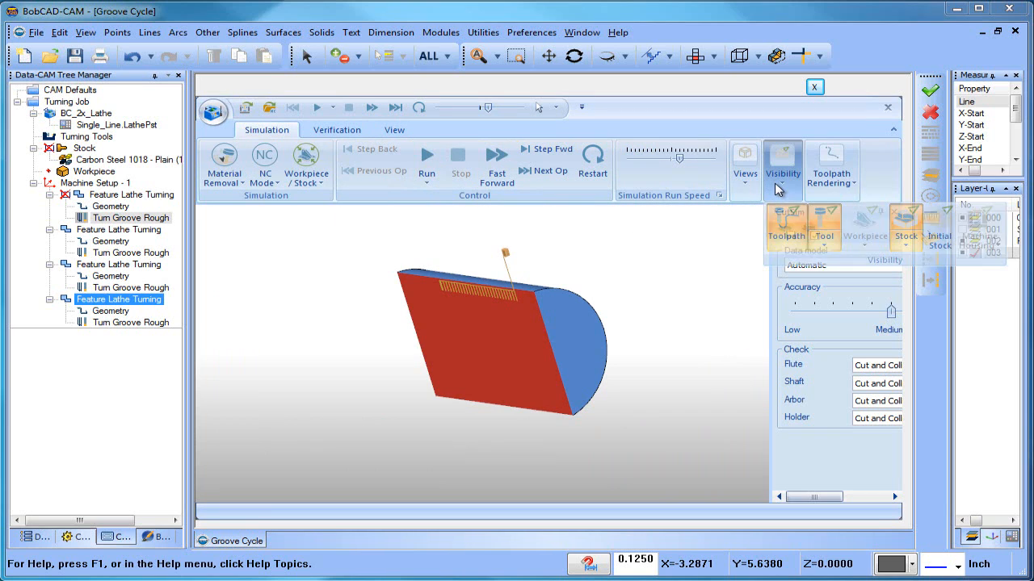
left_click(745, 168)
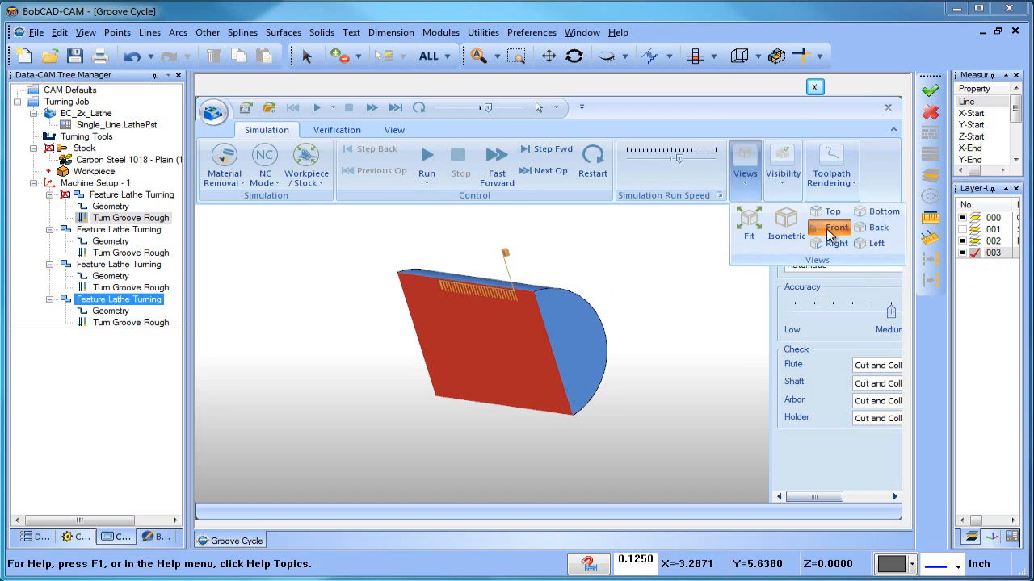
left_click(830, 227)
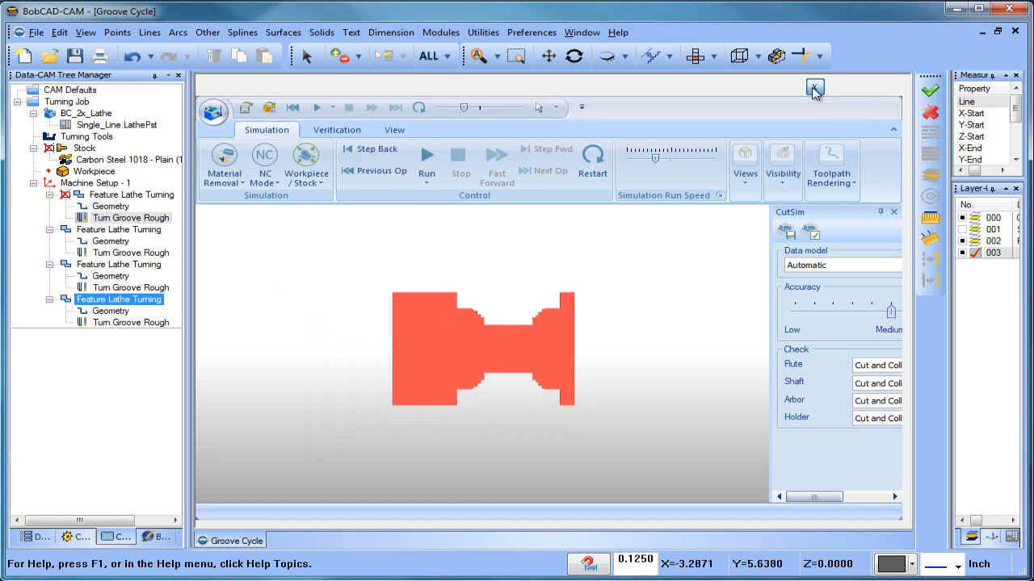
Exit simulation and set the first Feature Lathe Turning's Rapids to No Rapid On Exit.
left_click(814, 89)
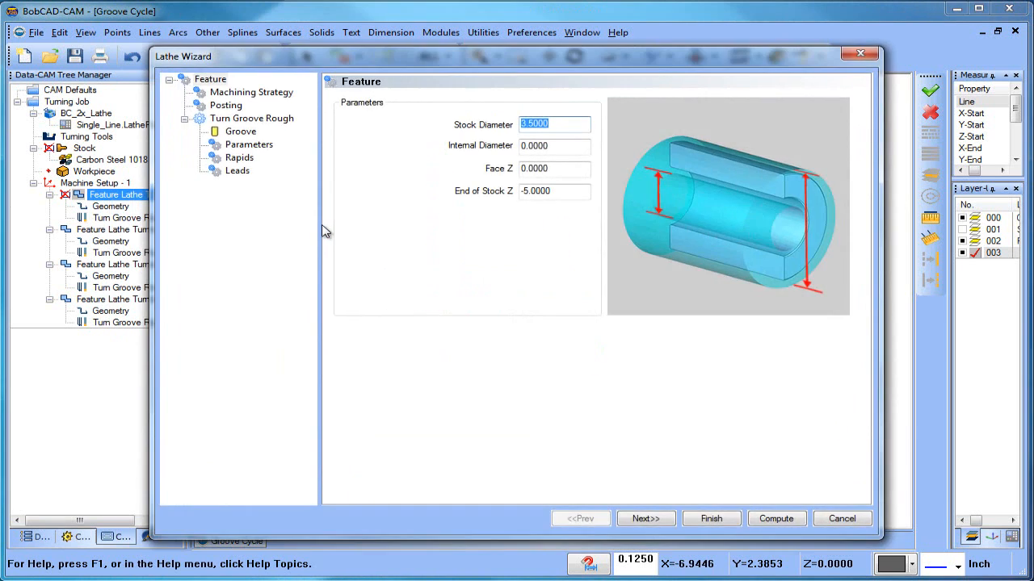
left_click(240, 131)
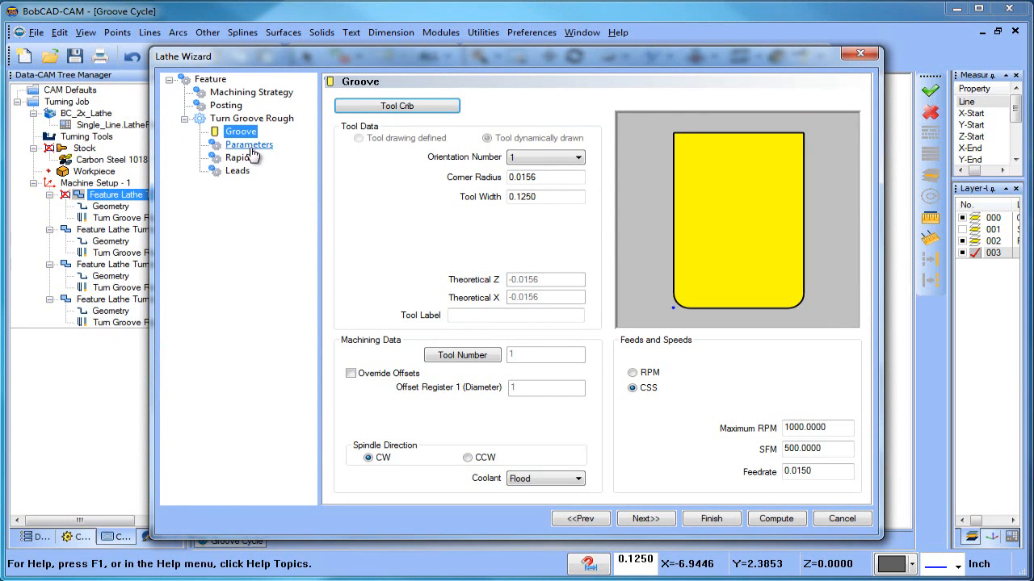
left_click(249, 144)
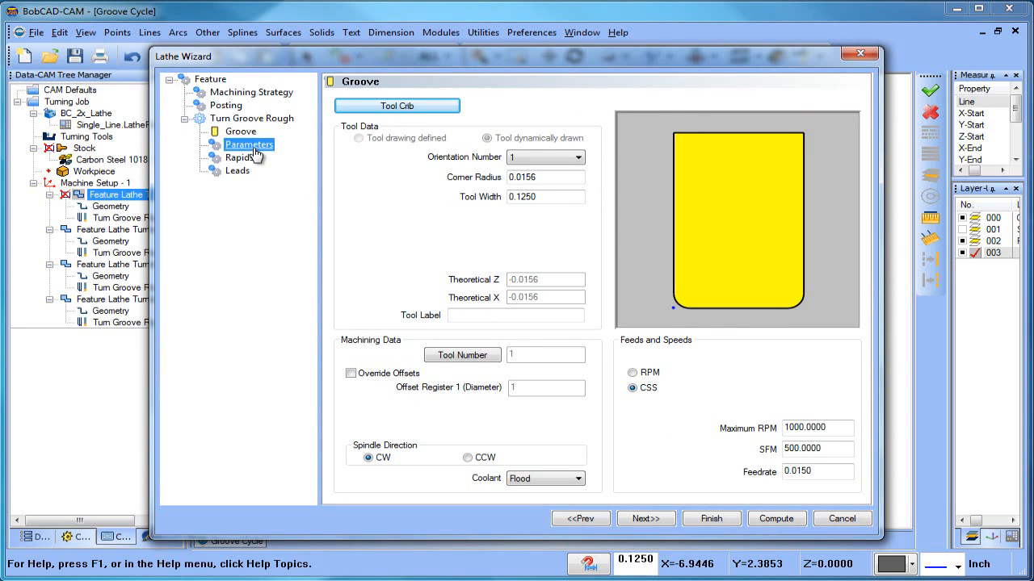
left_click(249, 144)
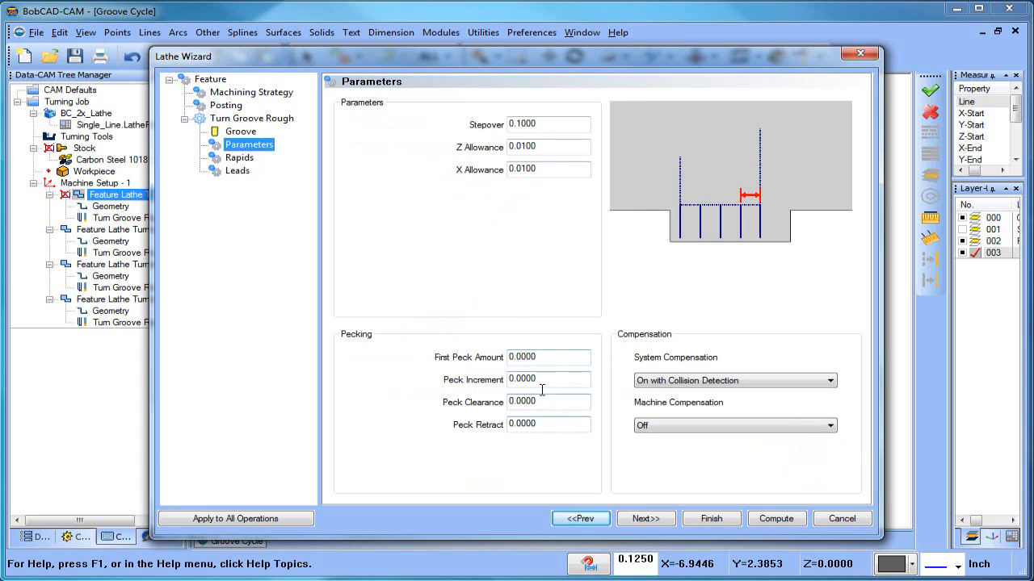
left_click(239, 158)
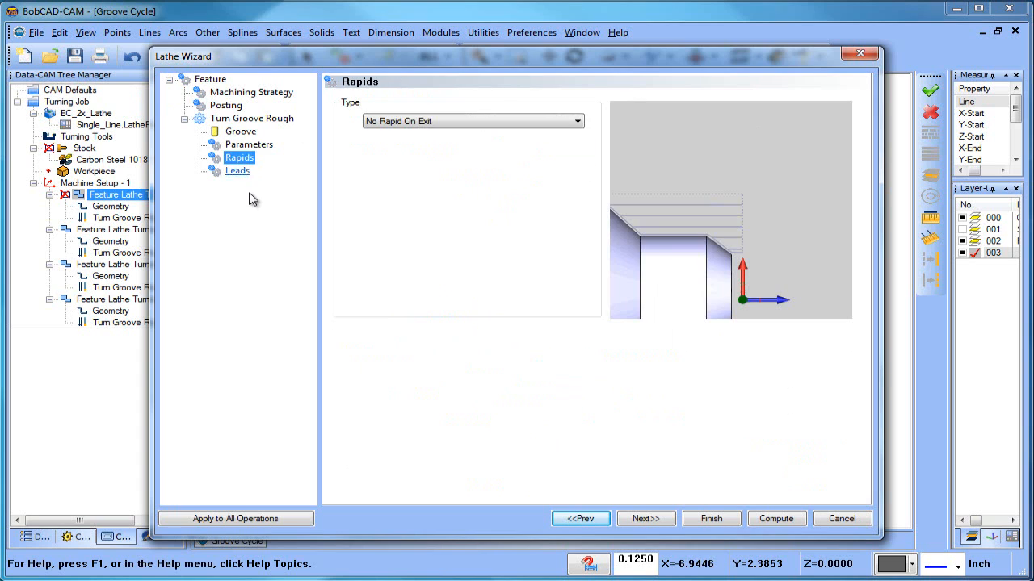
mouse_move(321, 167)
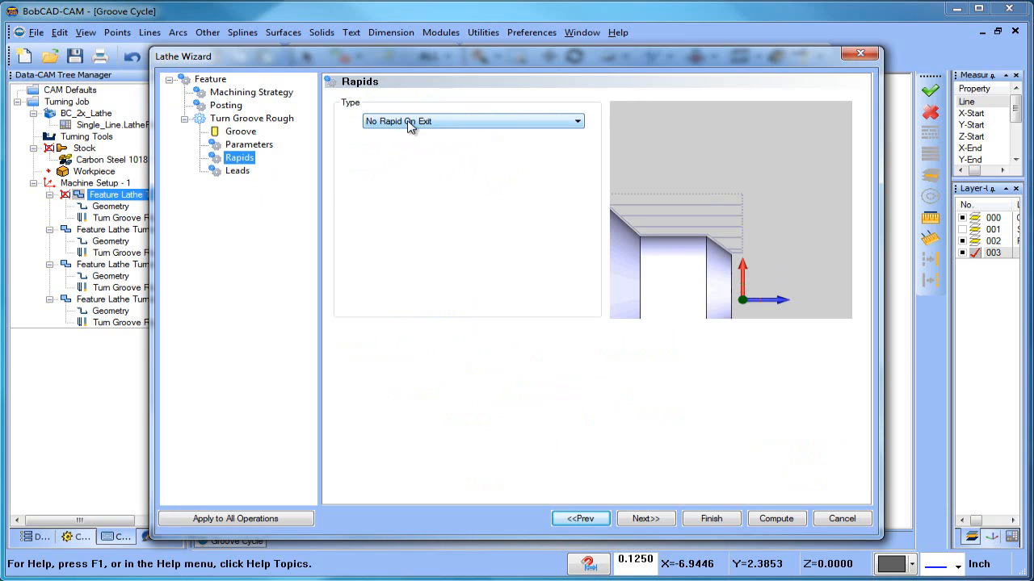
mouse_move(447, 169)
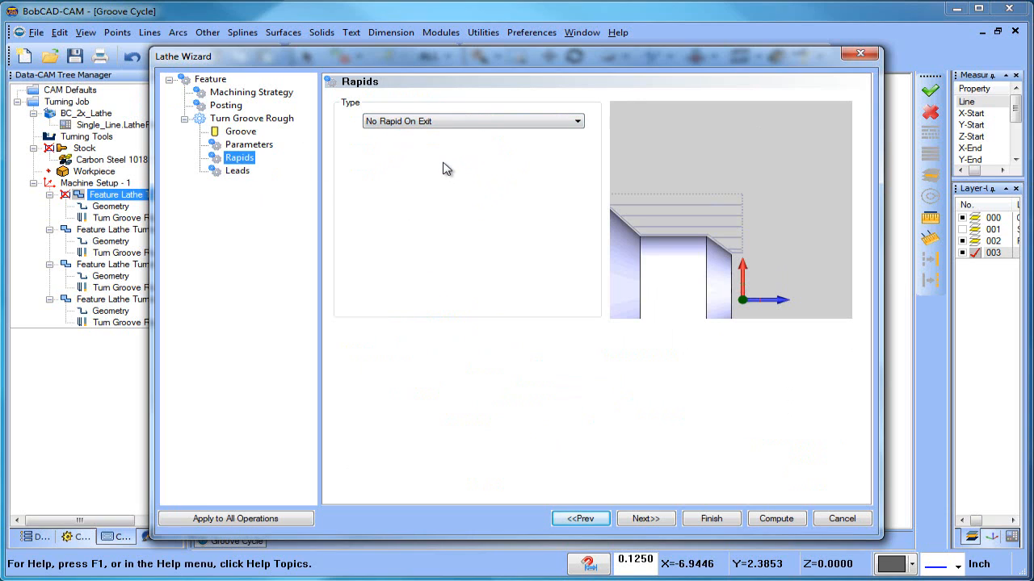
mouse_move(604, 357)
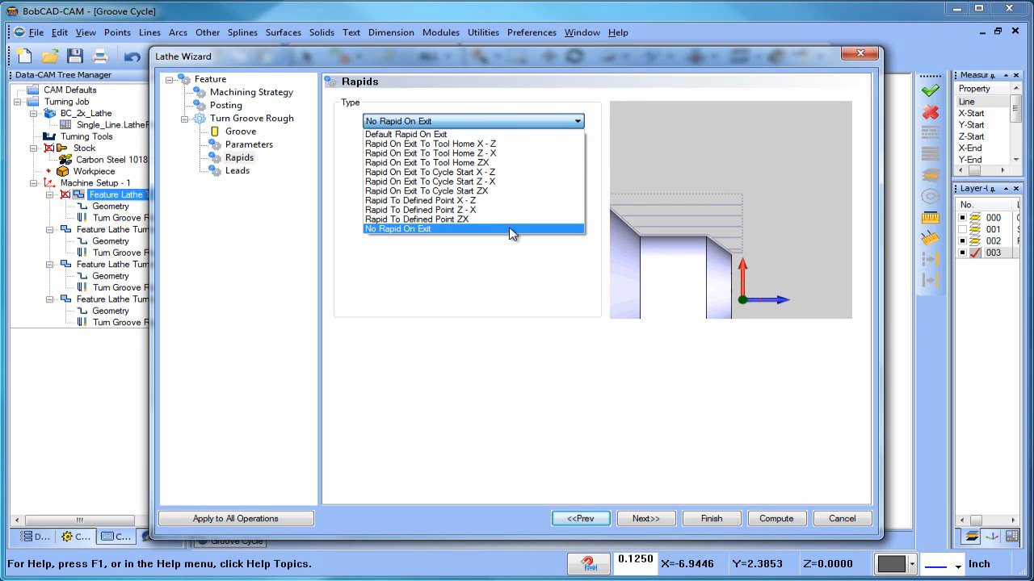
left_click(414, 228)
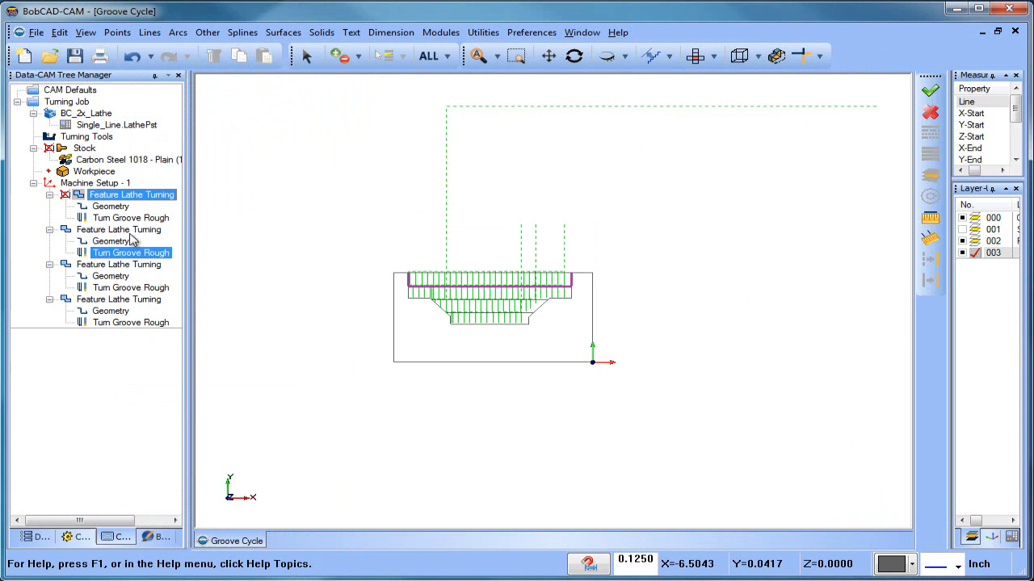
Uncheck layer 003 to hide its contents.
right_click(129, 194)
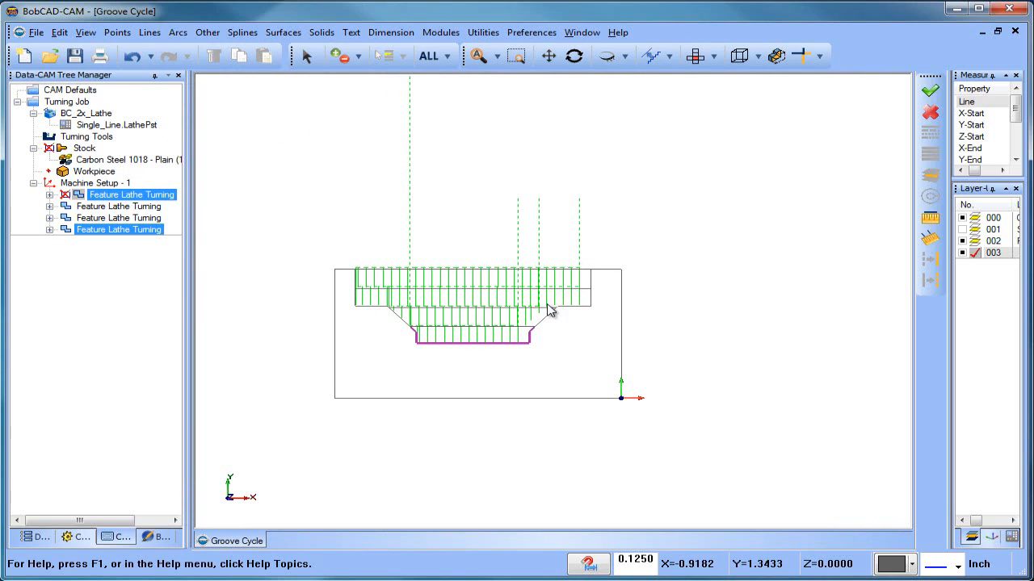
right_click(550, 309)
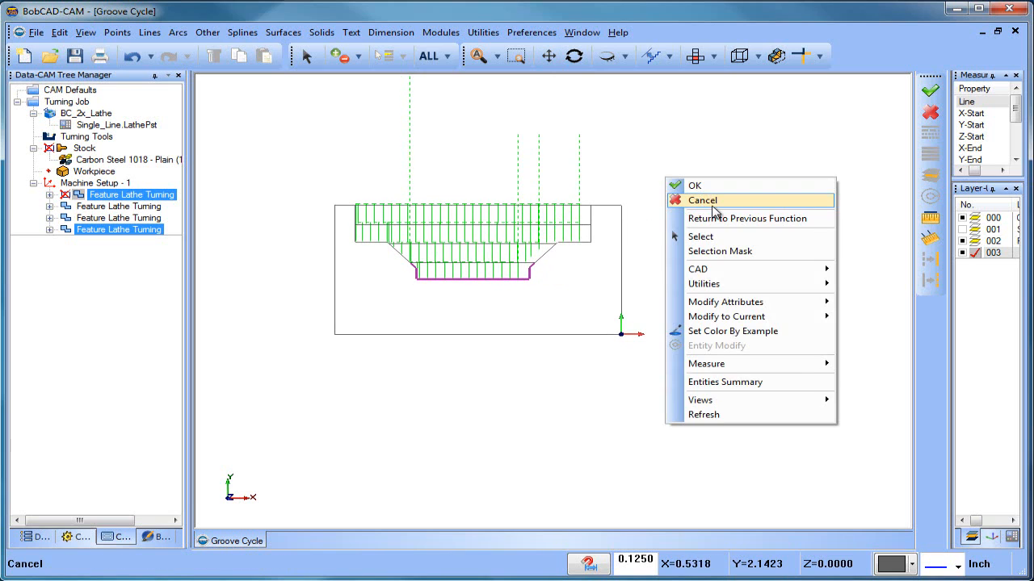
left_click(702, 201)
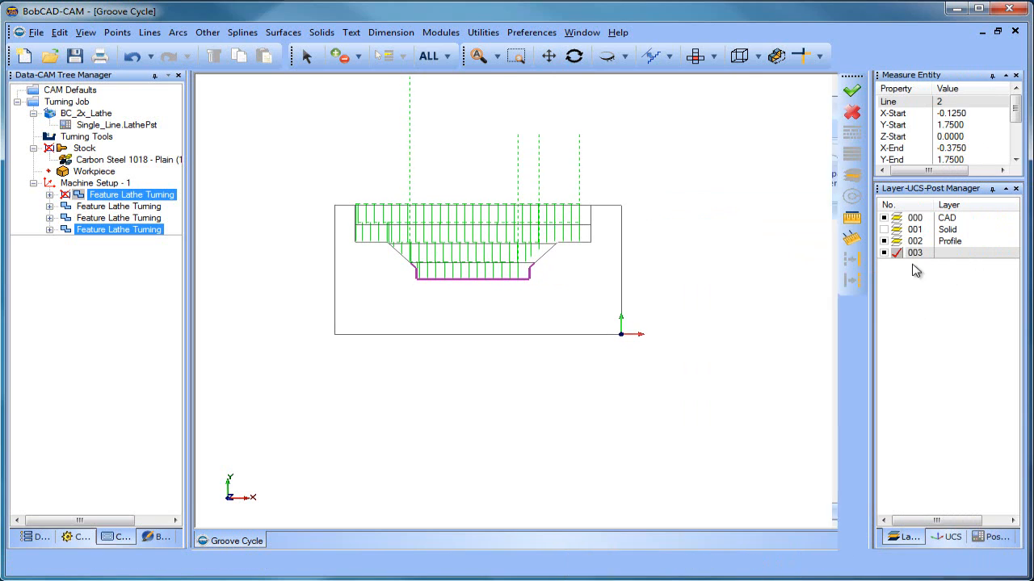
left_click(894, 241)
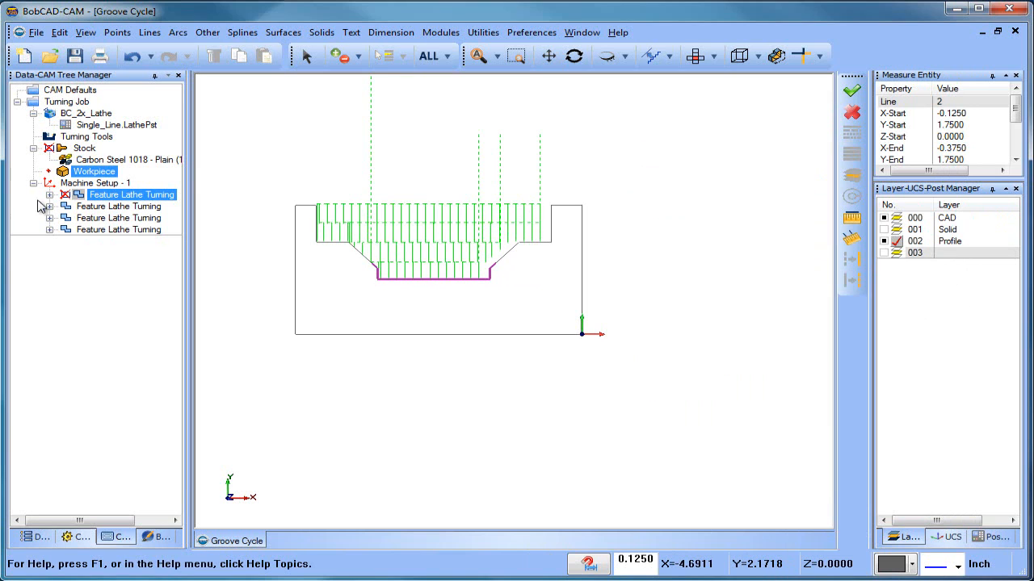
Blank all toolpaths under Machine Setup - 1.
right_click(81, 182)
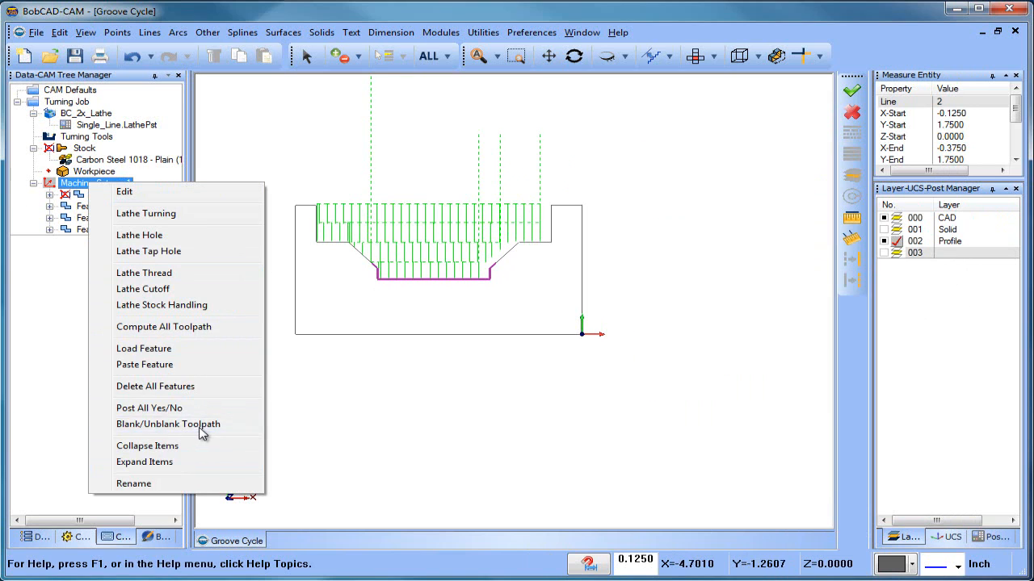
left_click(168, 424)
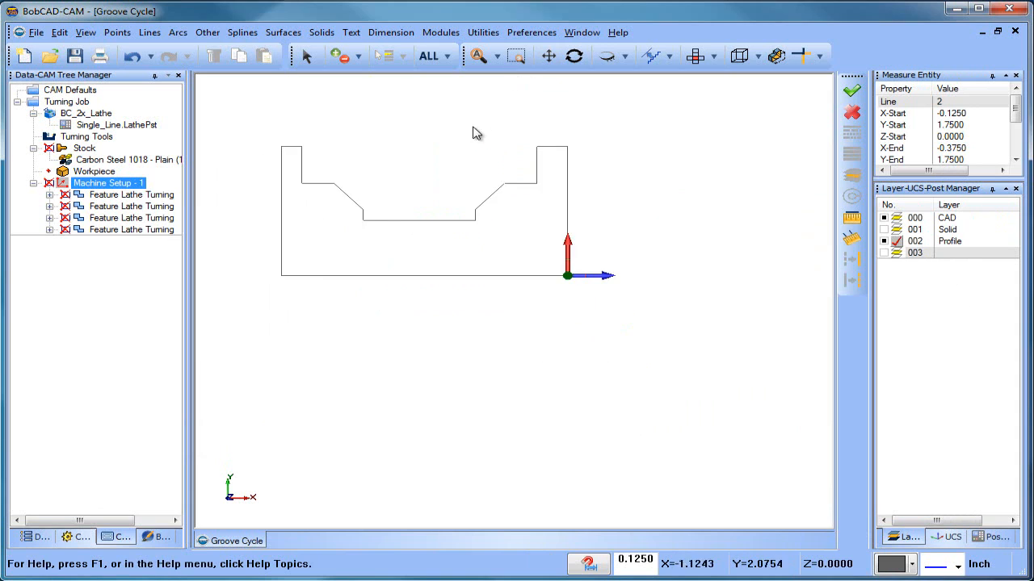
left_click(483, 33)
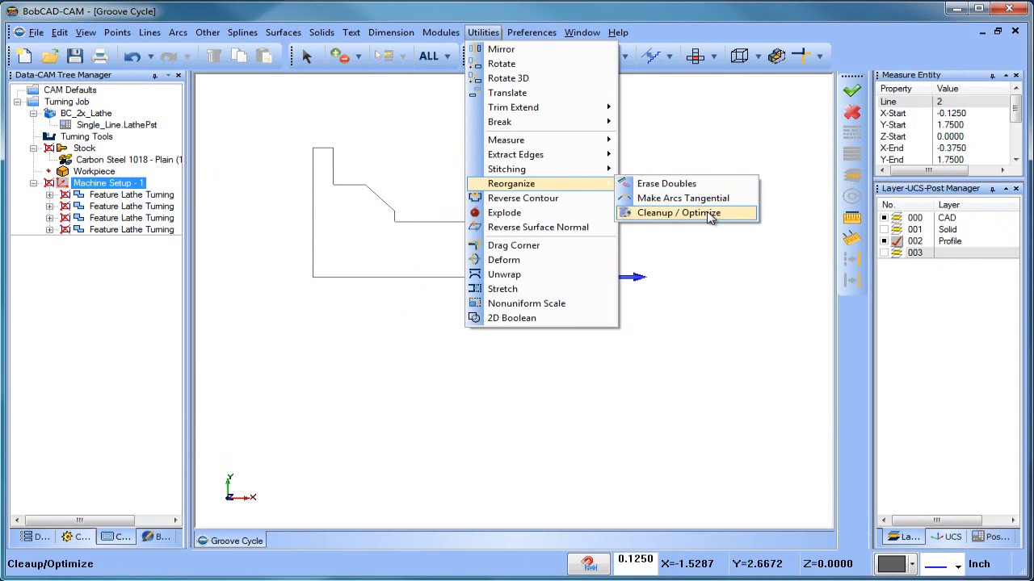
Run Cleanup / Optimize on the profile, then draw horizontal lines at each groove level.
left_click(687, 212)
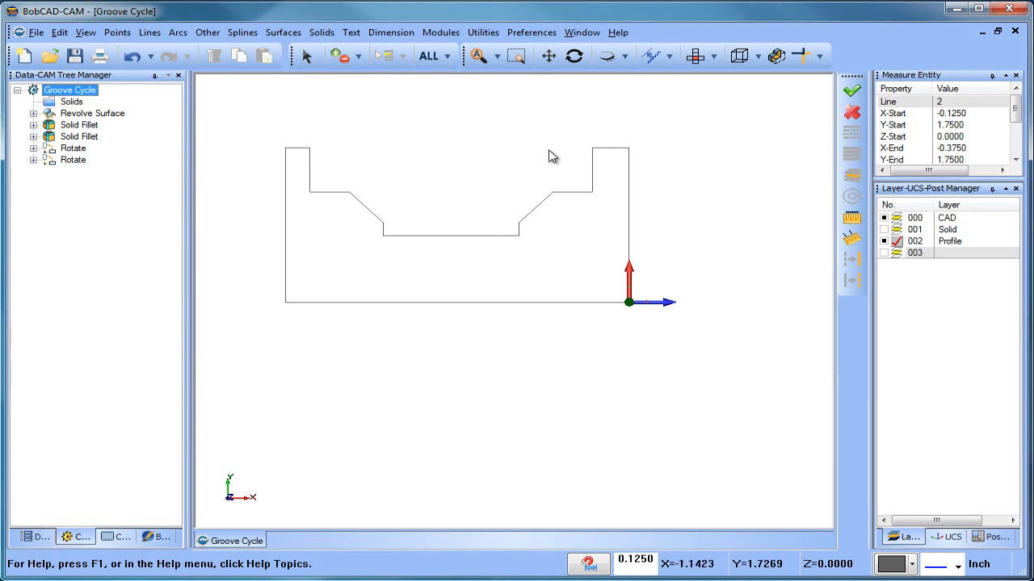
mouse_move(634, 176)
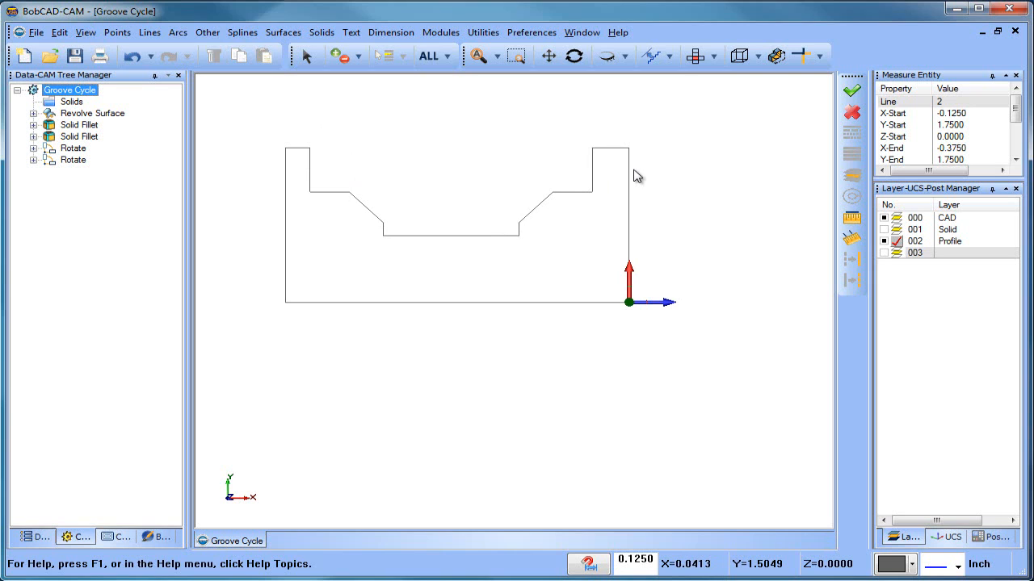
left_click(152, 33)
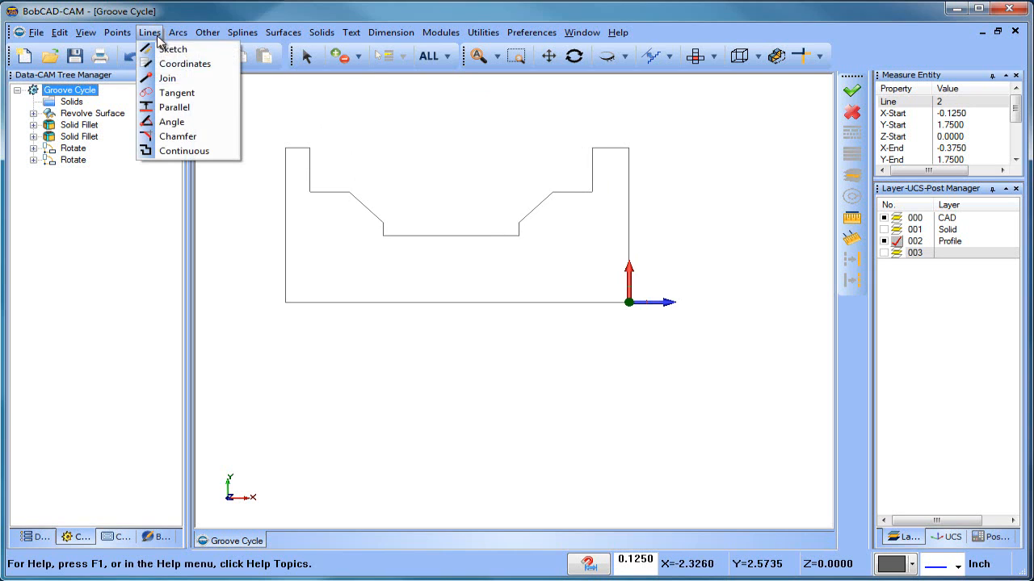
left_click(169, 80)
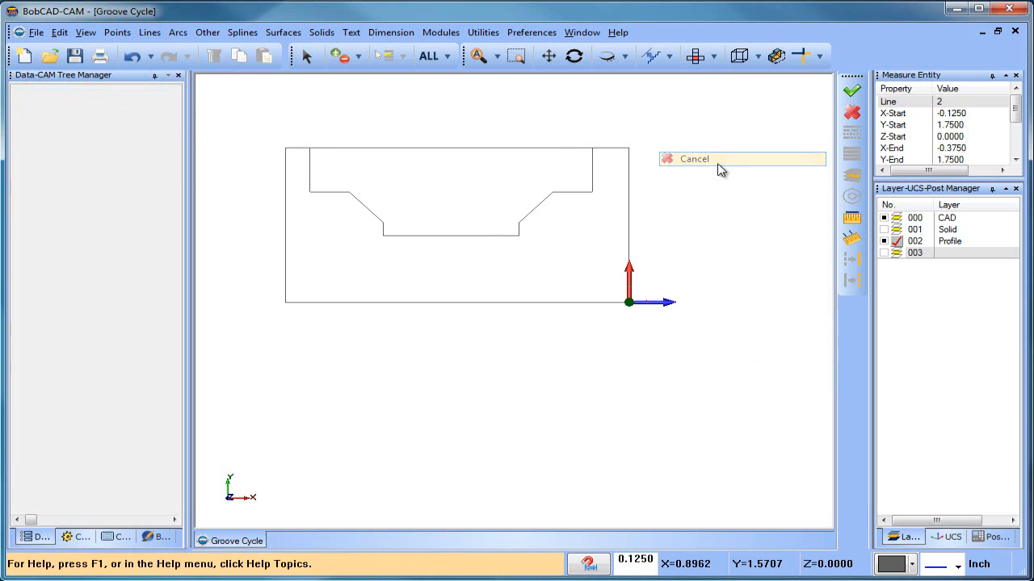
left_click(148, 33)
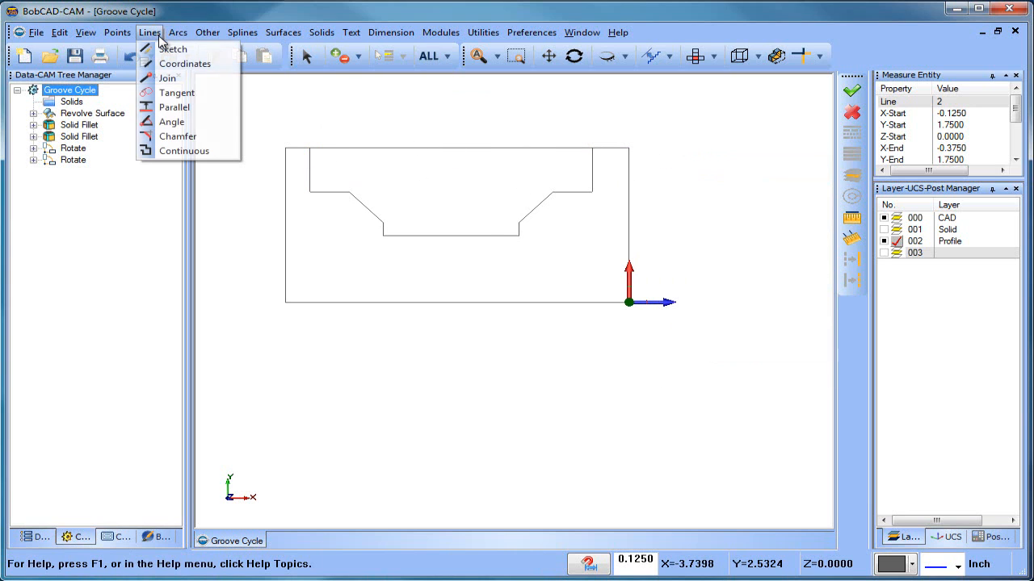
left_click(173, 106)
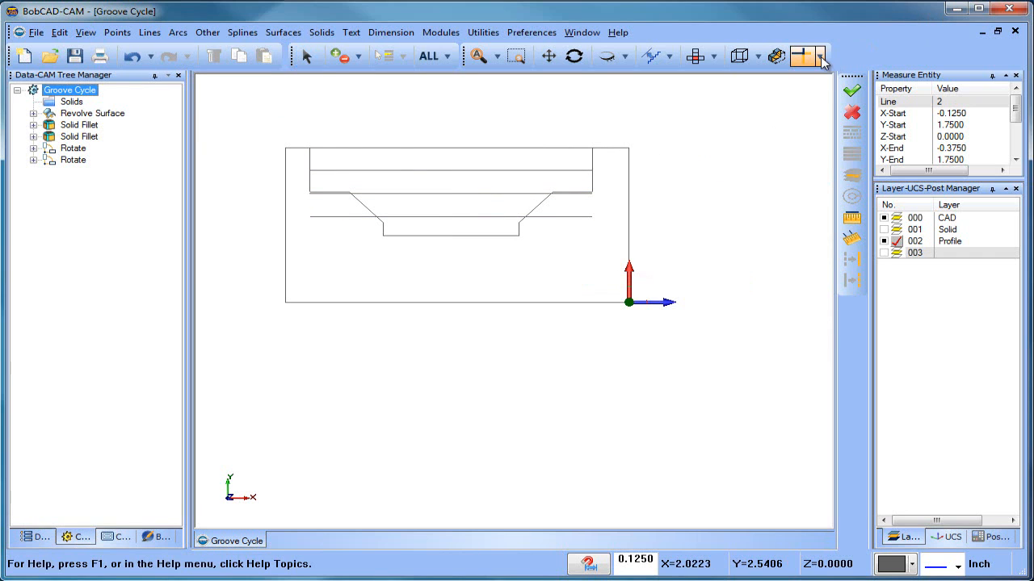
left_click(804, 56)
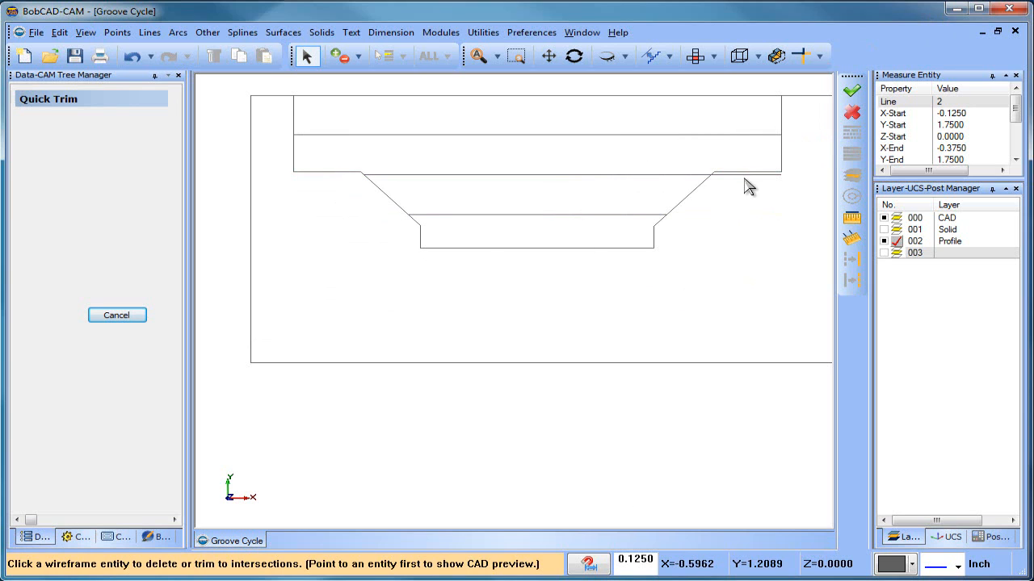
Quick Trim the level lines' overhanging ends back to the groove walls.
left_click(116, 315)
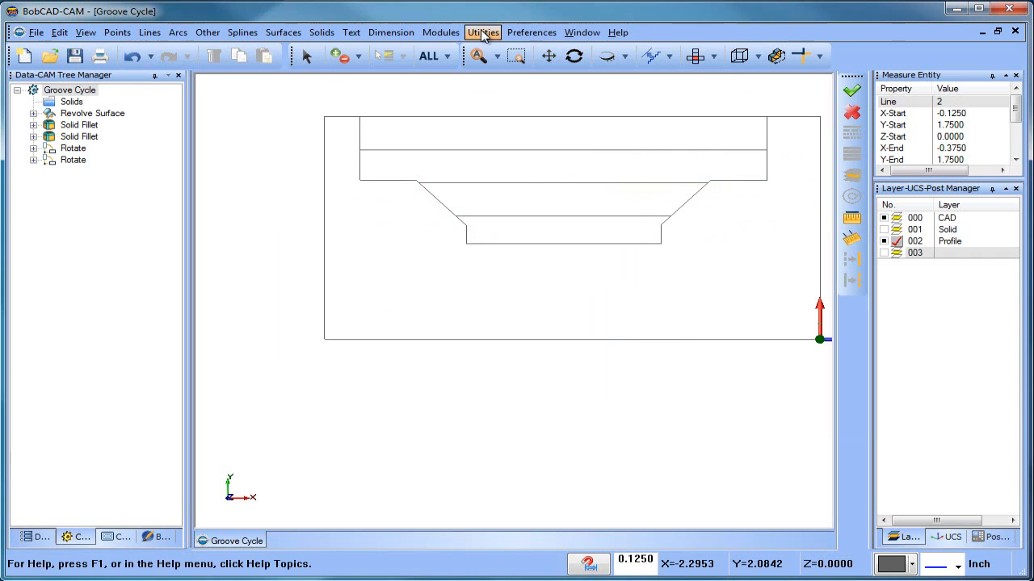
left_click(483, 33)
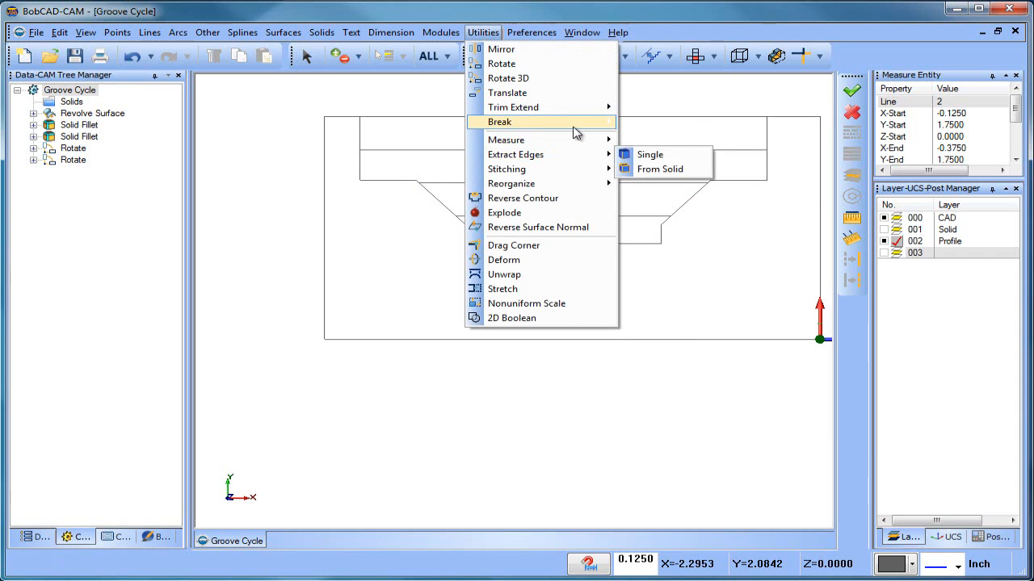
left_click(660, 169)
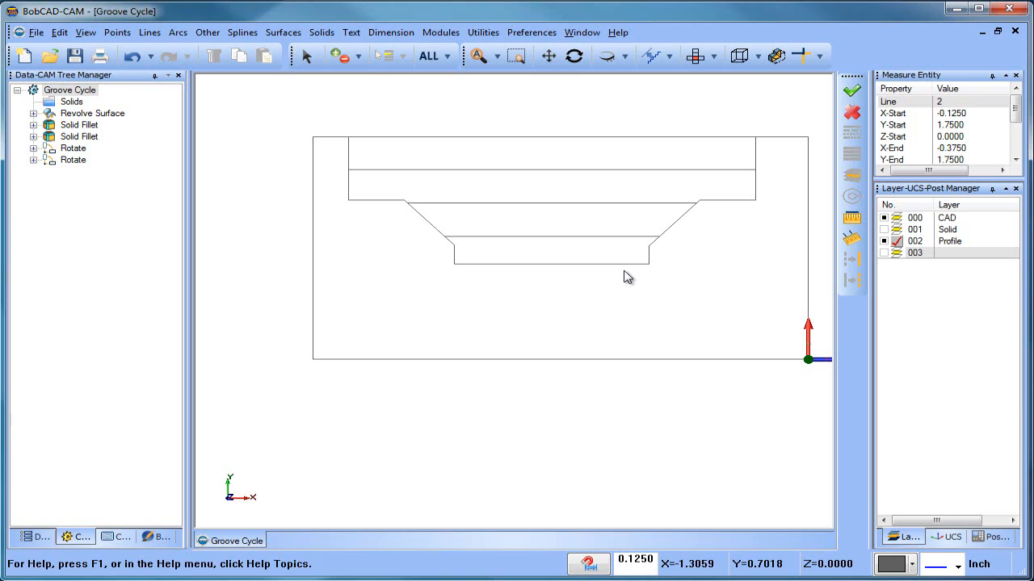
mouse_move(119, 452)
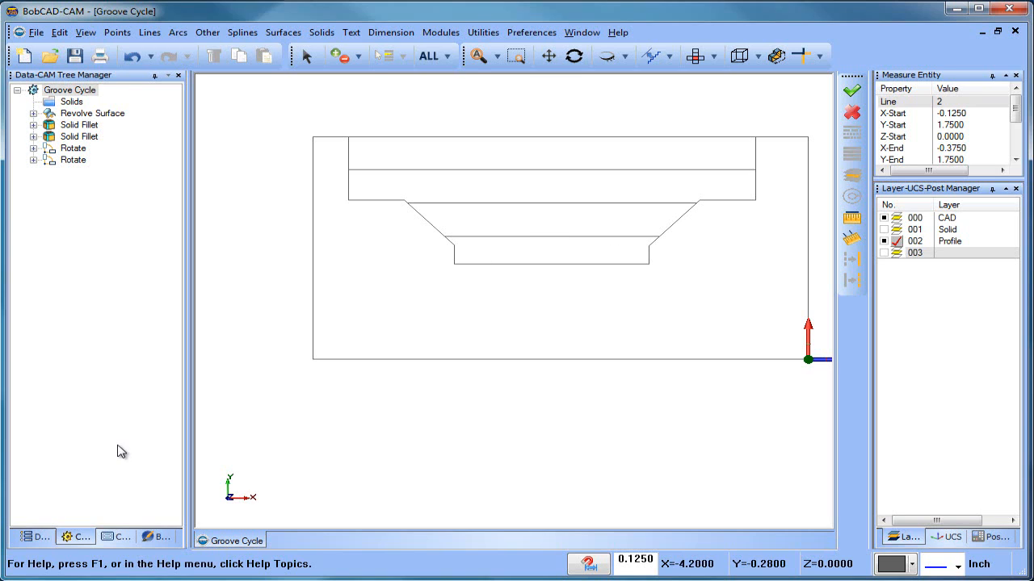